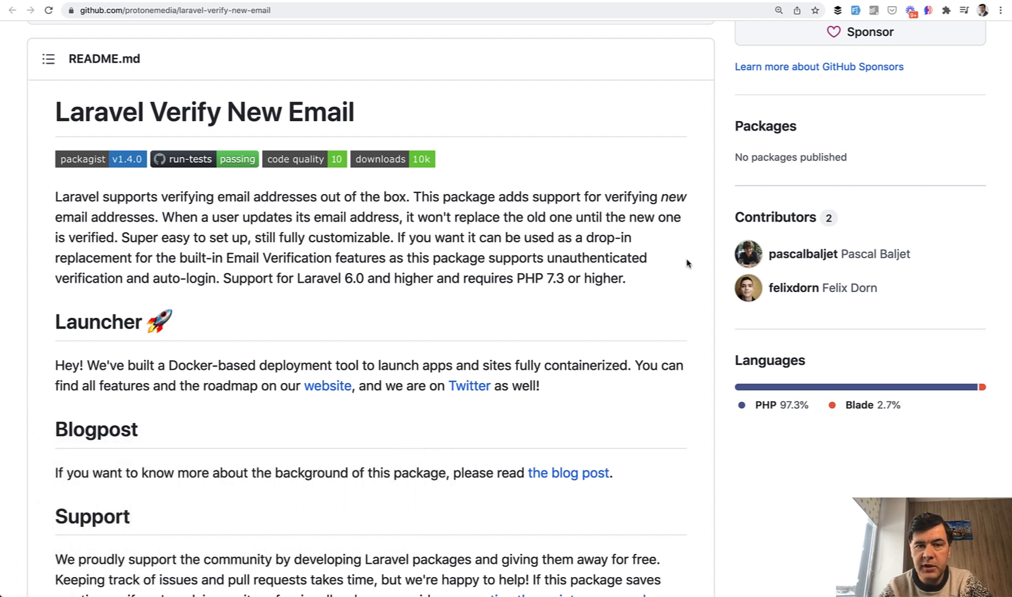
pyautogui.moveTo(746, 253)
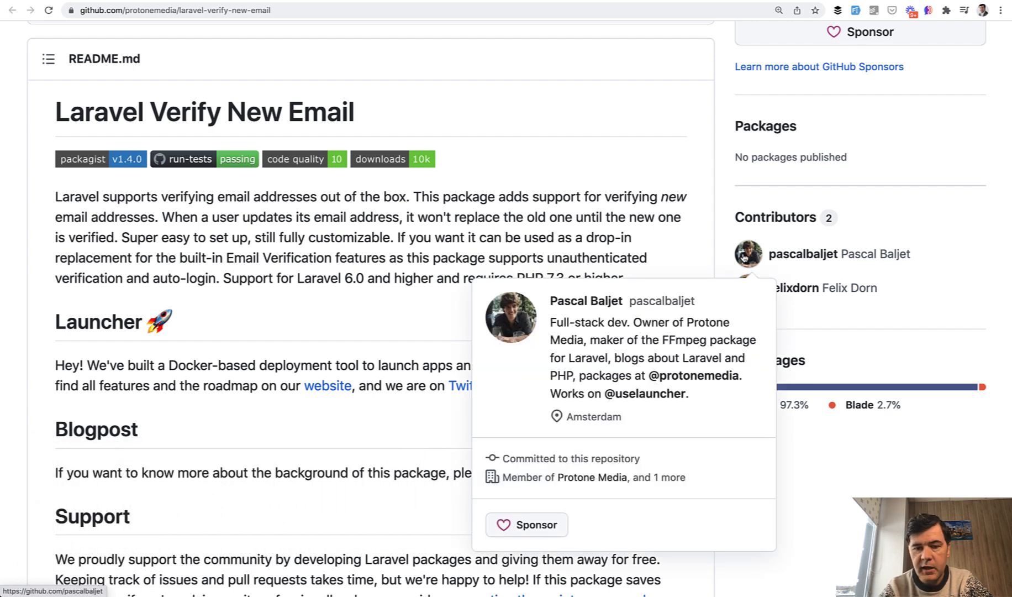
pyautogui.moveTo(629, 214)
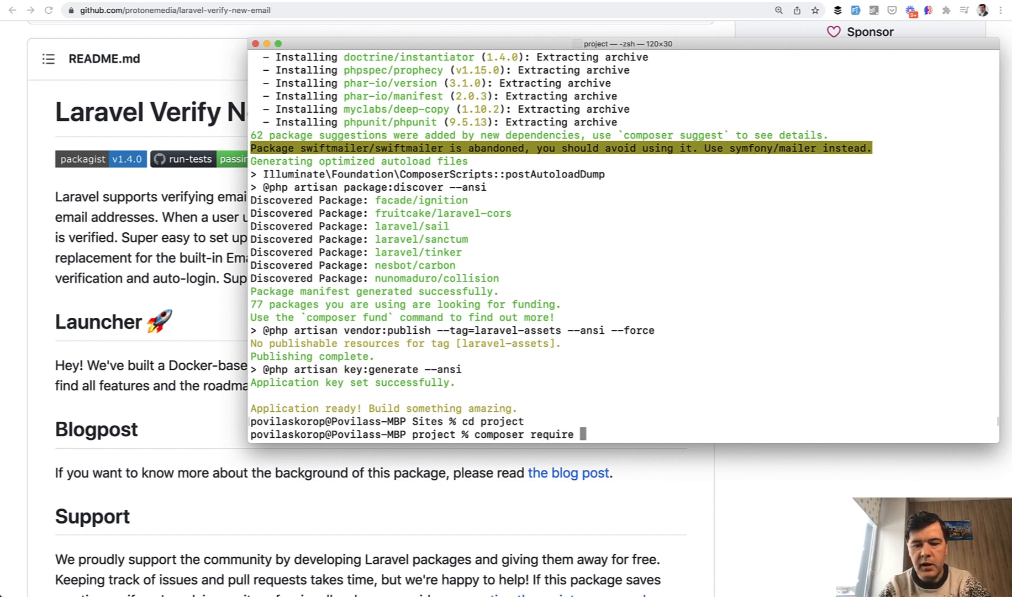
# Require laraveldaily/larastarters and run larastarters:install, choosing 0 for Laravel Breeze (Tailwind)
pyautogui.write('laraveldaily/larastarters')
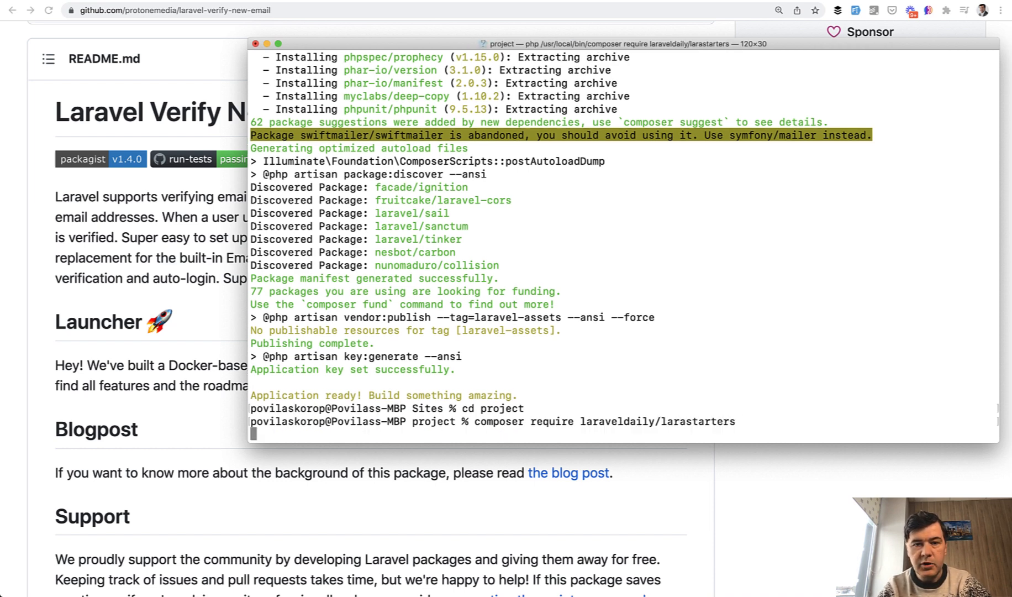
pyautogui.write('php a')
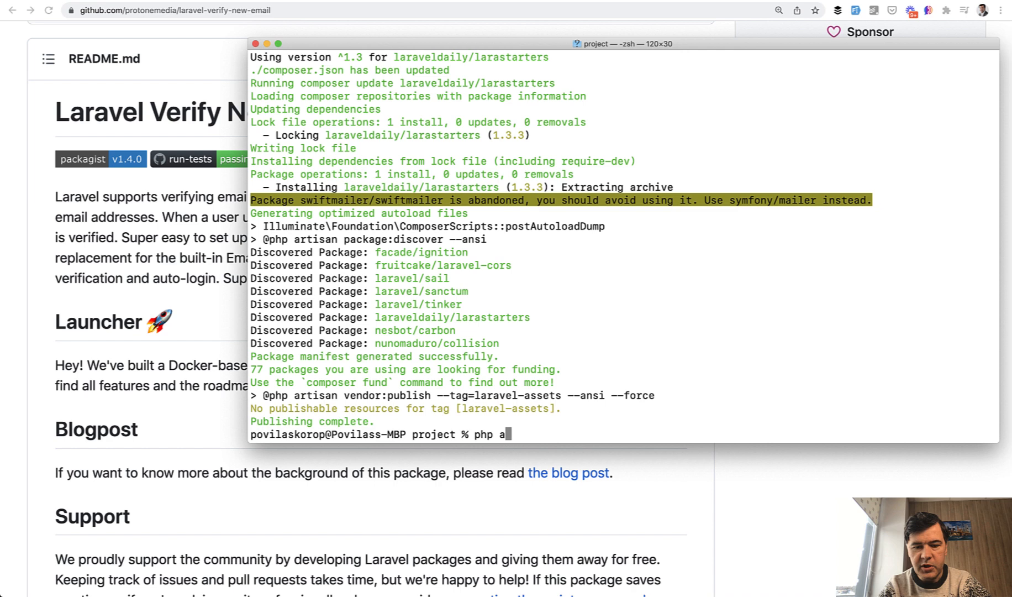
pyautogui.write('rtisan larastarters:install')
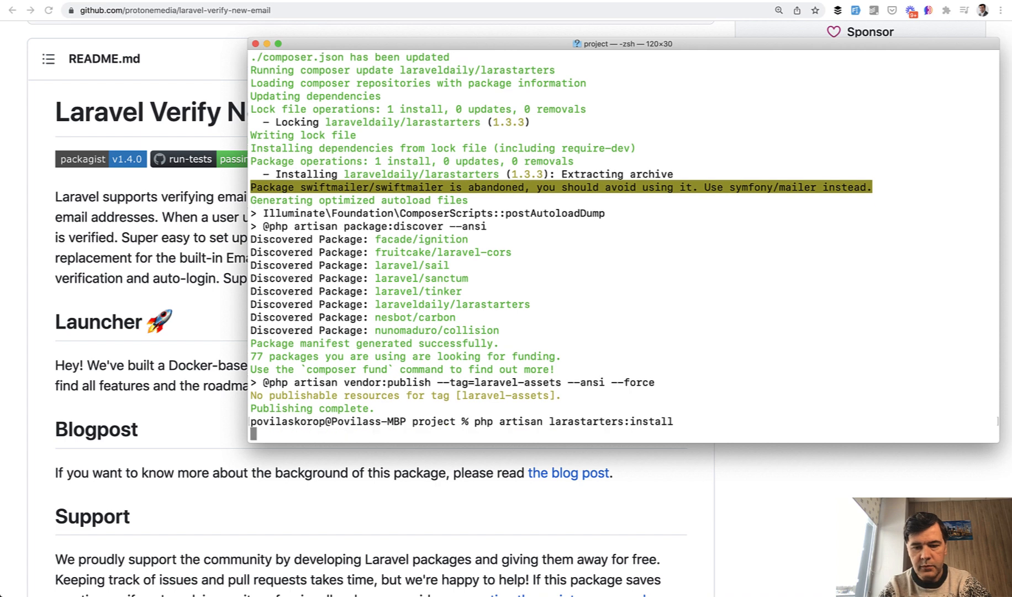
pyautogui.press('enter')
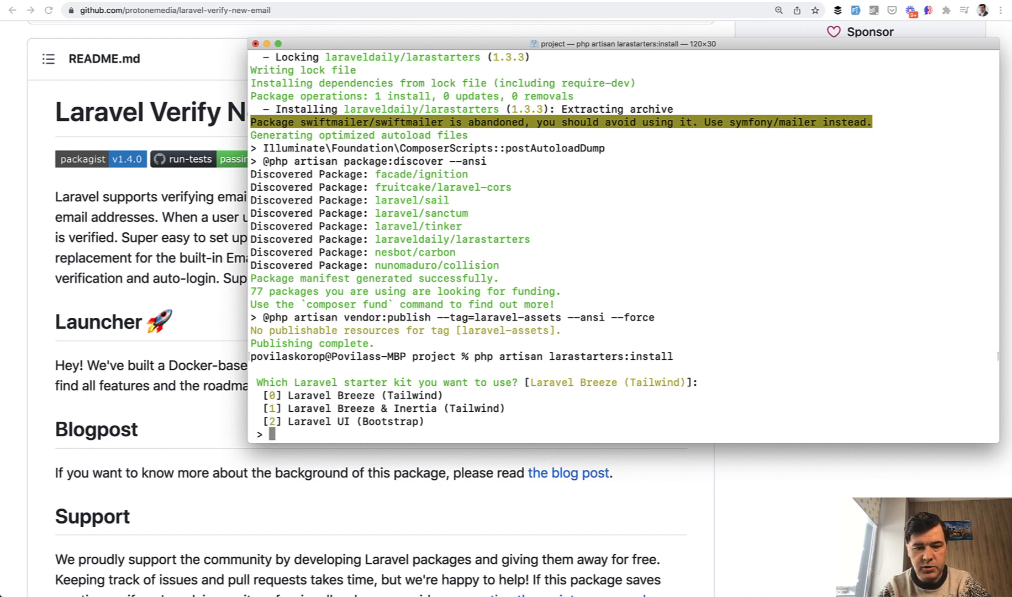
pyautogui.write('0')
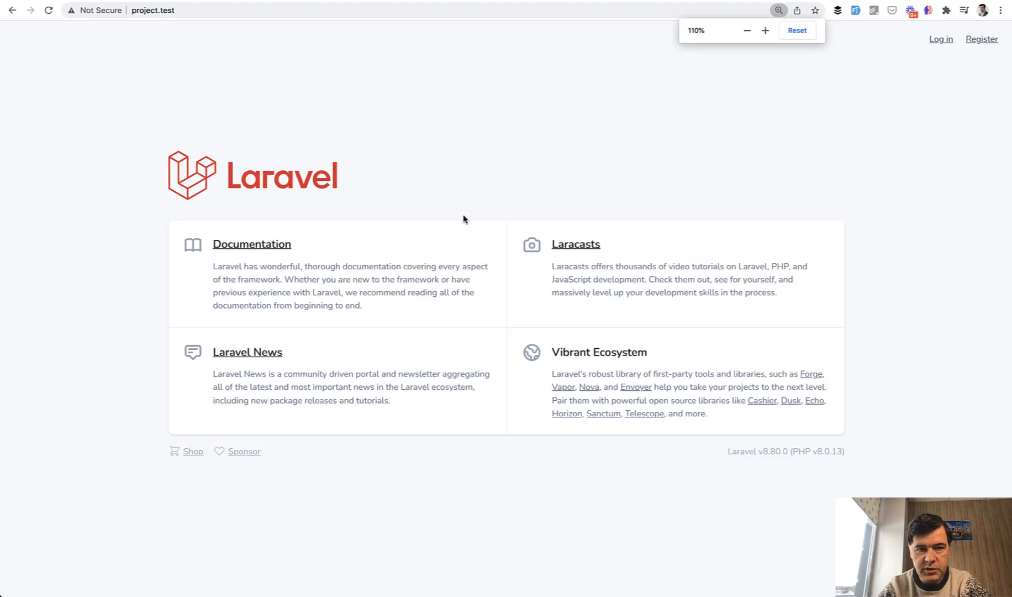
# Reset the project.test page zoom to 100% and go to the Register page
pyautogui.click(746, 31)
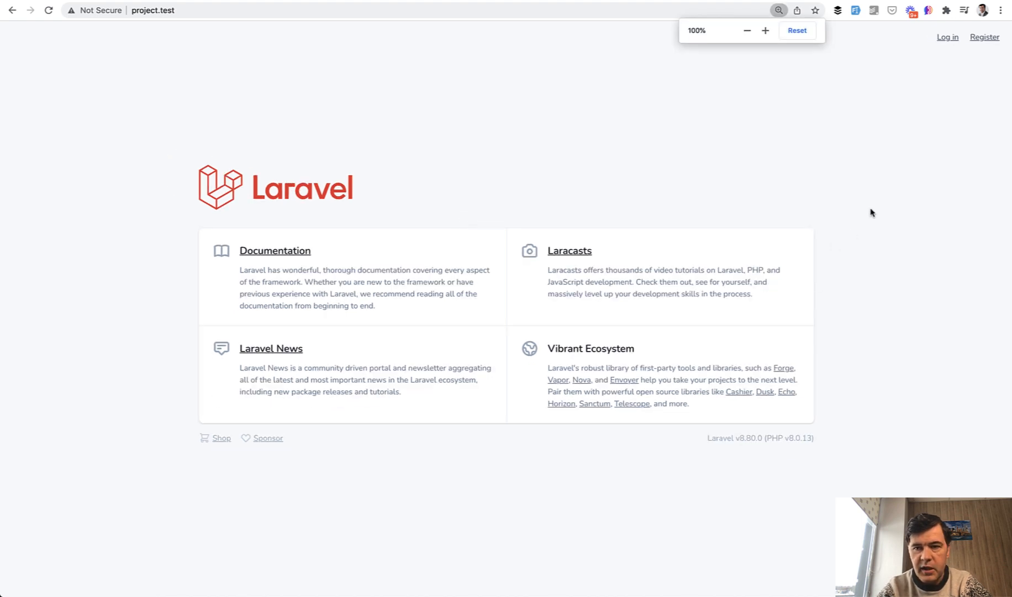
pyautogui.click(984, 37)
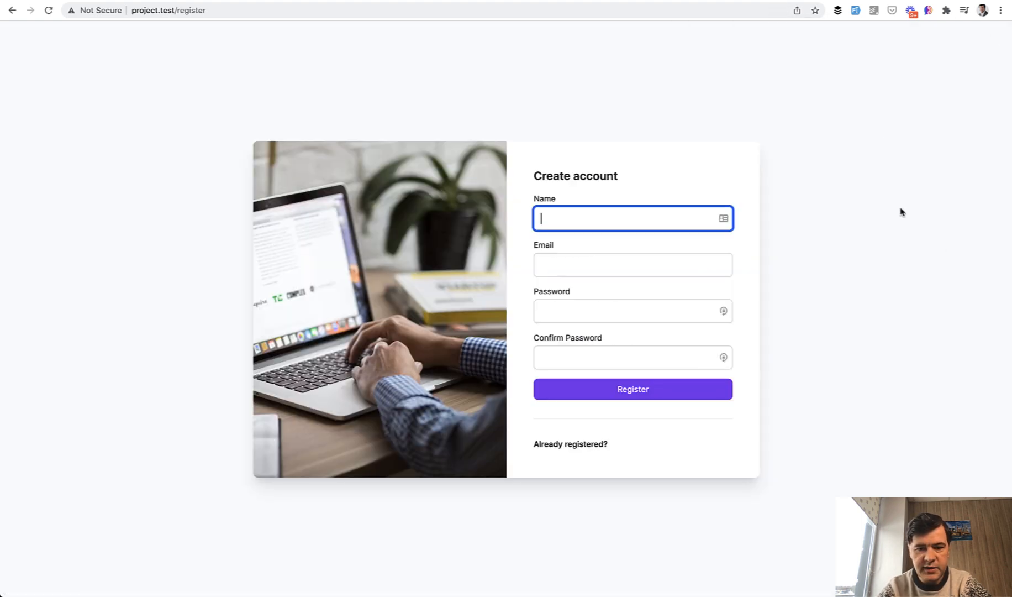
pyautogui.moveTo(847, 321)
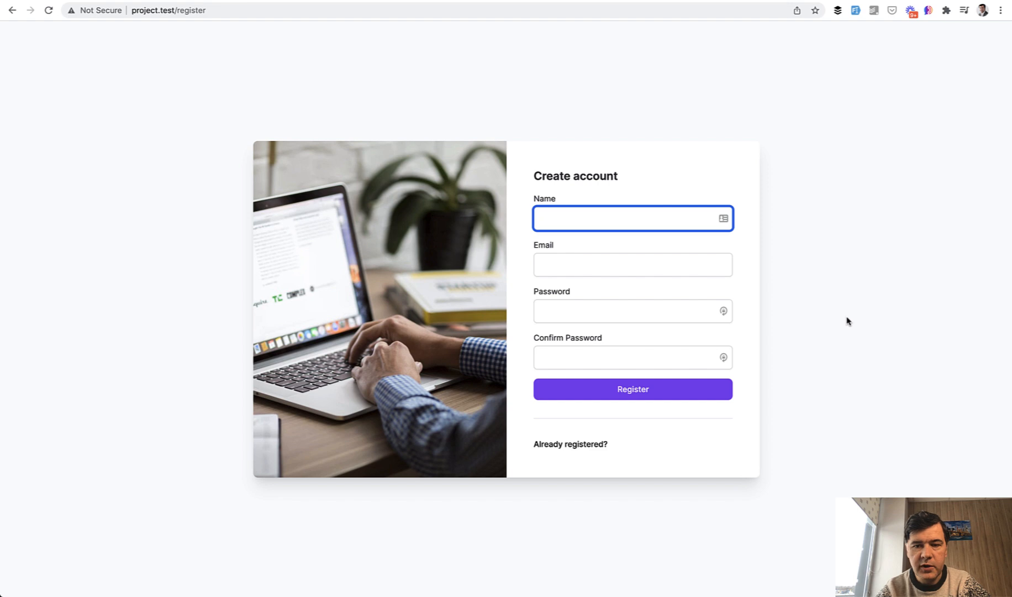
pyautogui.moveTo(580, 250)
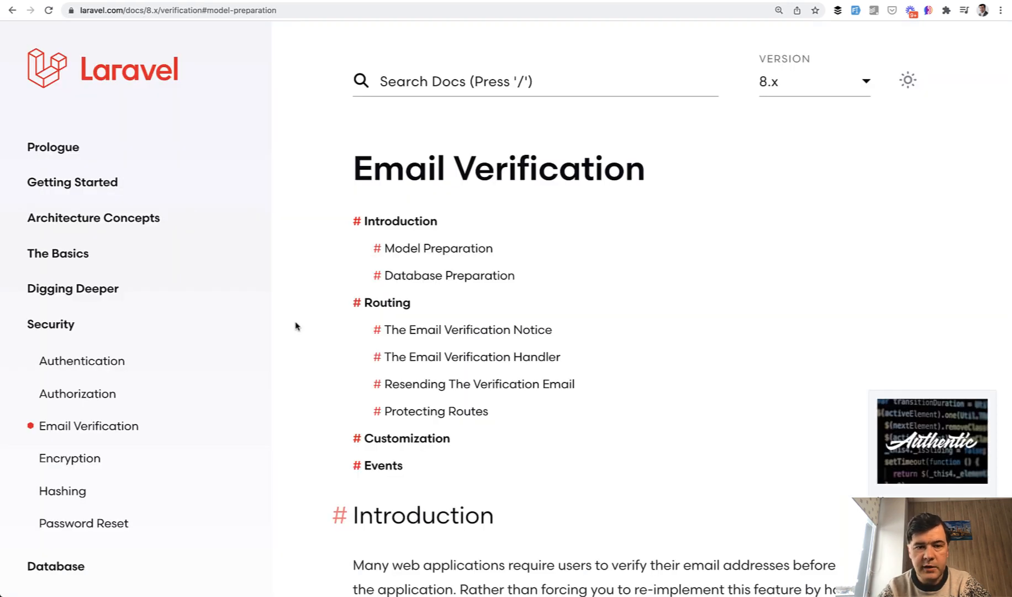
# Scroll the Email Verification docs down to the Model Preparation section
pyautogui.scroll(-3)
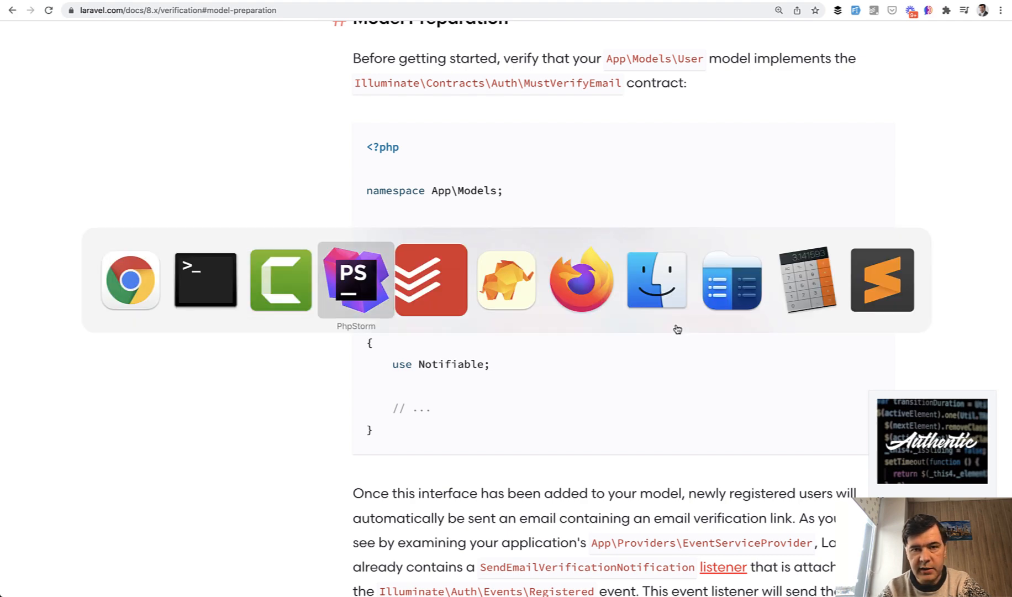
# Make the User class implement MustVerifyEmail and import the interface
pyautogui.click(355, 280)
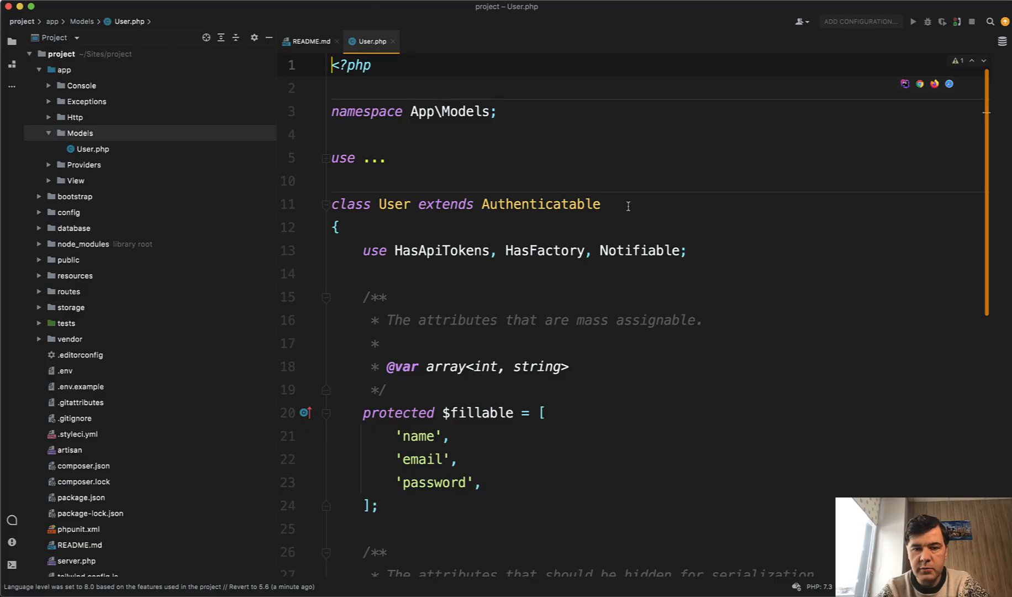
pyautogui.write('implements')
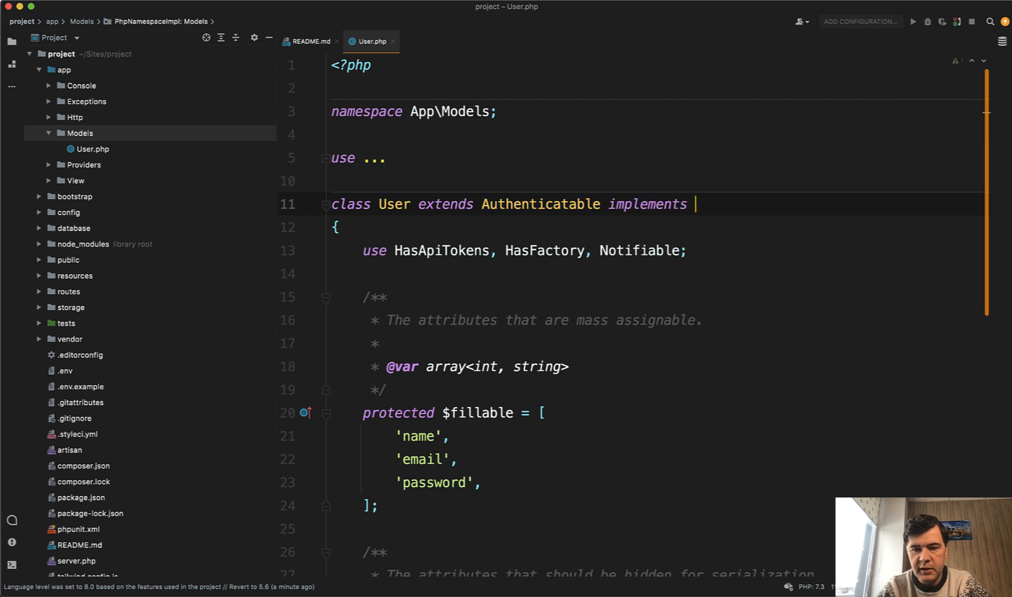
pyautogui.write('MustVerifyEmail')
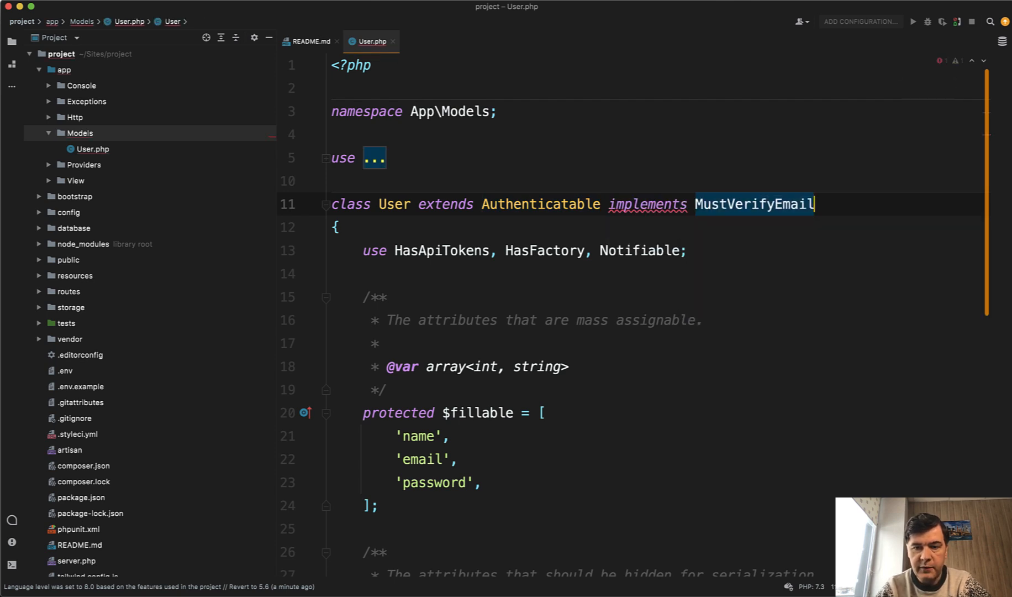
pyautogui.click(374, 157)
pyautogui.write('.')
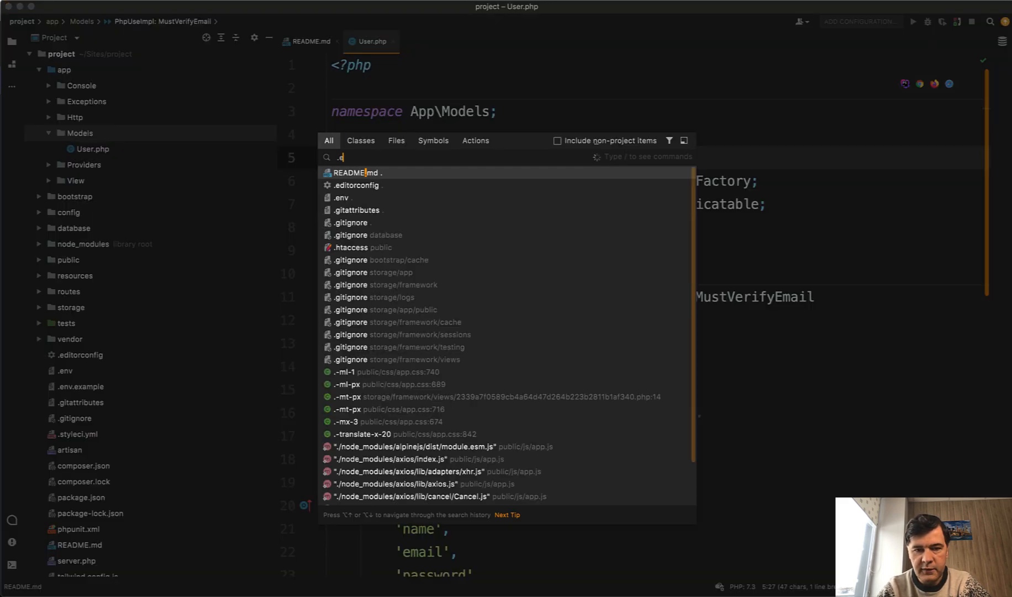
# Set MAIL_HOST in .env to smtp.mailtrap.io
pyautogui.click(341, 196)
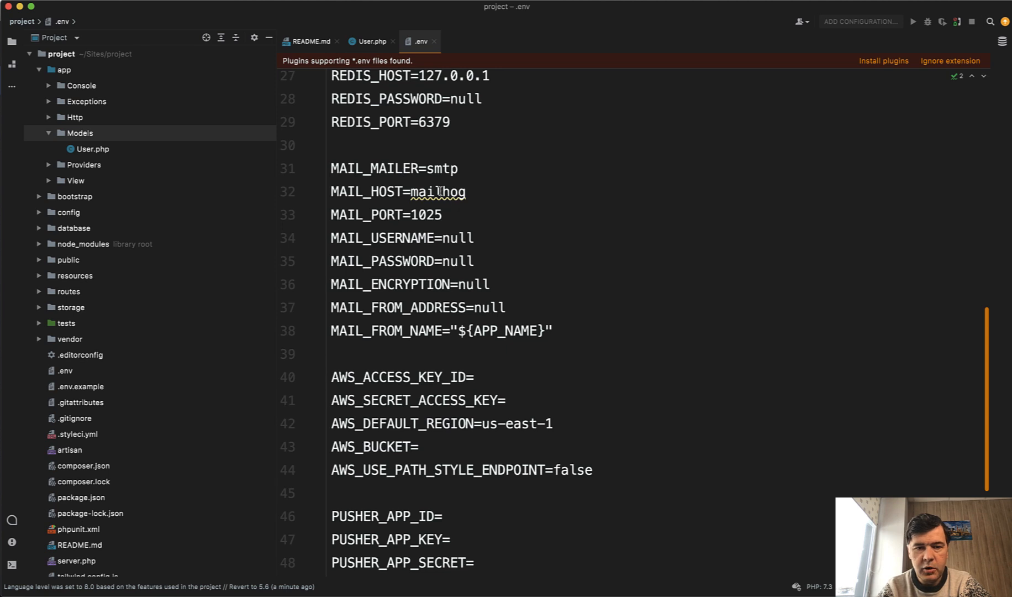
pyautogui.write('smtp.ma')
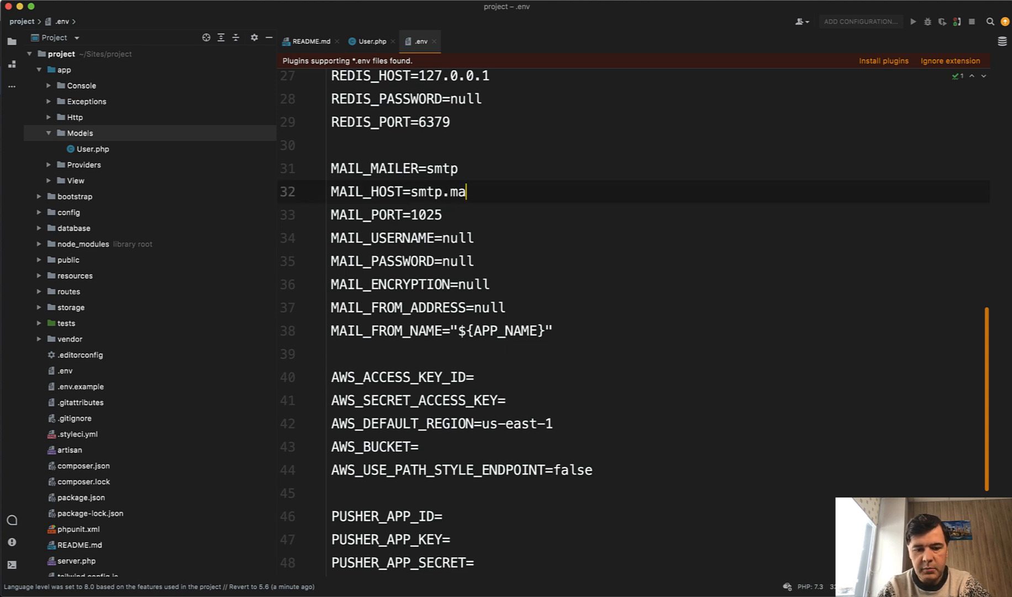
pyautogui.write('iltrap.io')
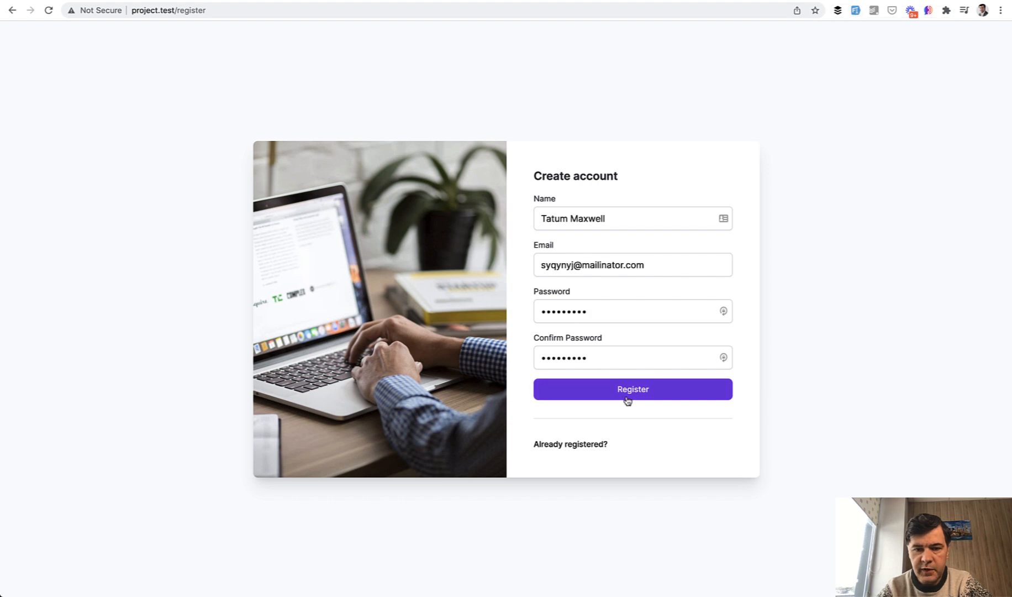
# Submit the registration, then use Mailtrap's Verify Email Address message to verify the account
pyautogui.click(632, 389)
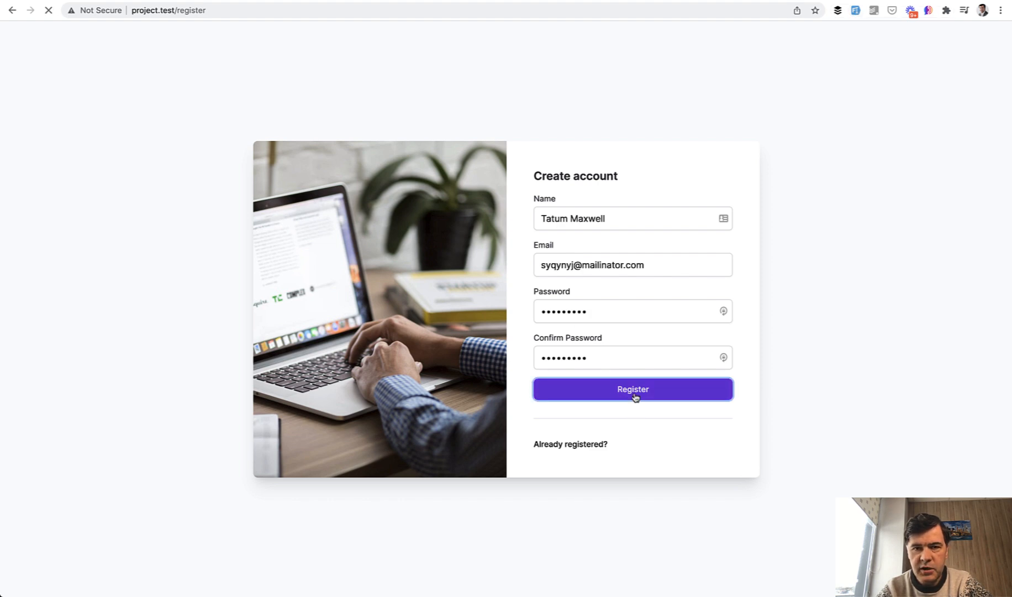
pyautogui.click(631, 389)
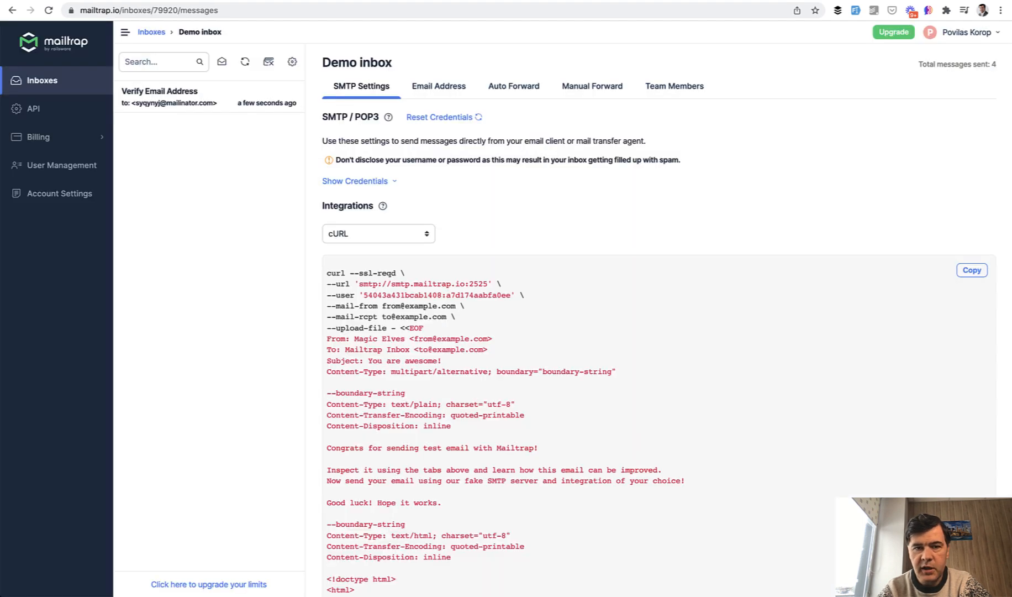
pyautogui.click(170, 97)
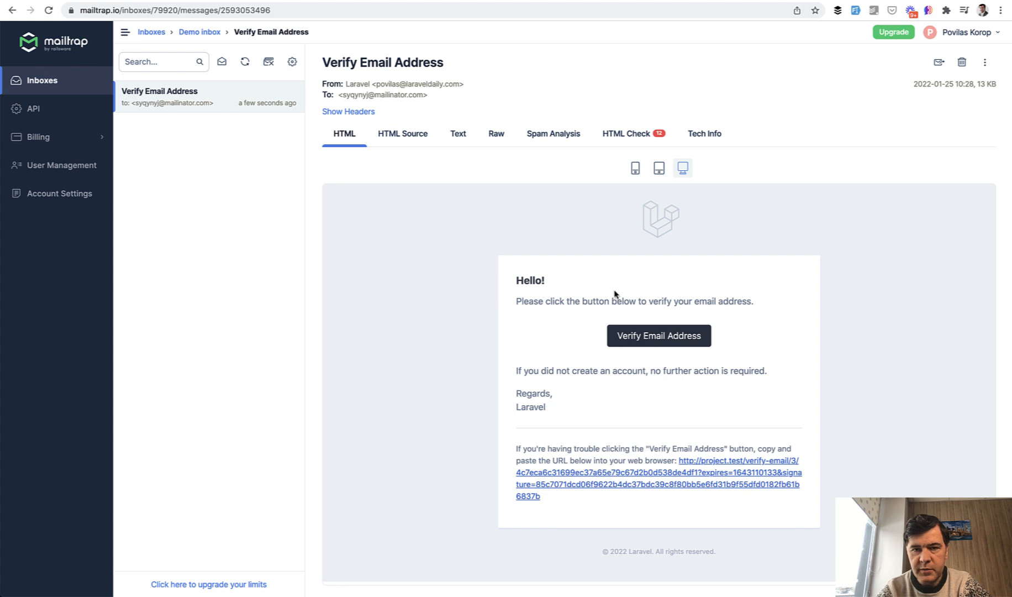
pyautogui.click(658, 335)
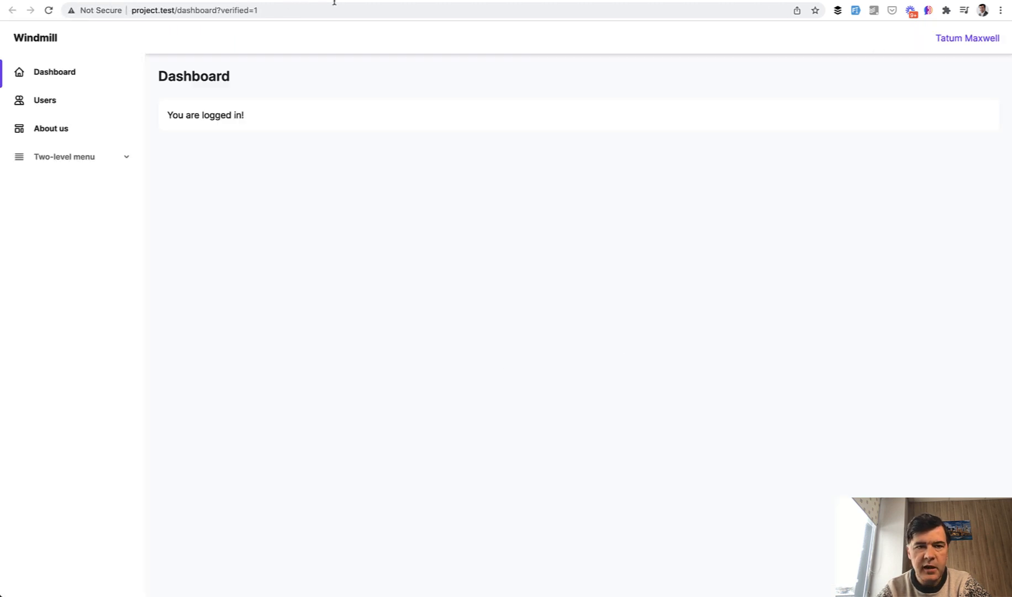
pyautogui.moveTo(423, 326)
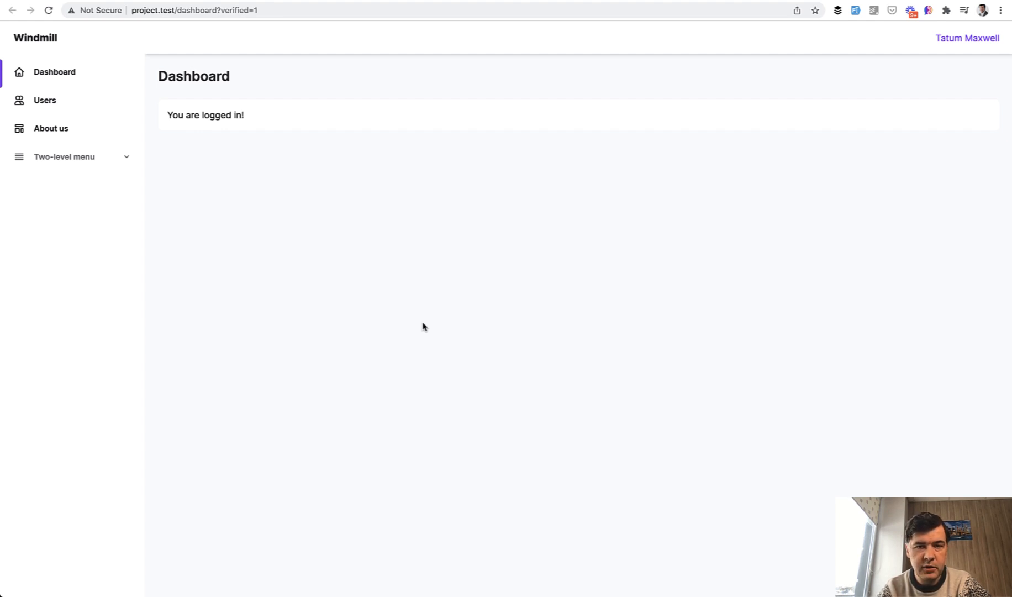
pyautogui.moveTo(932, 58)
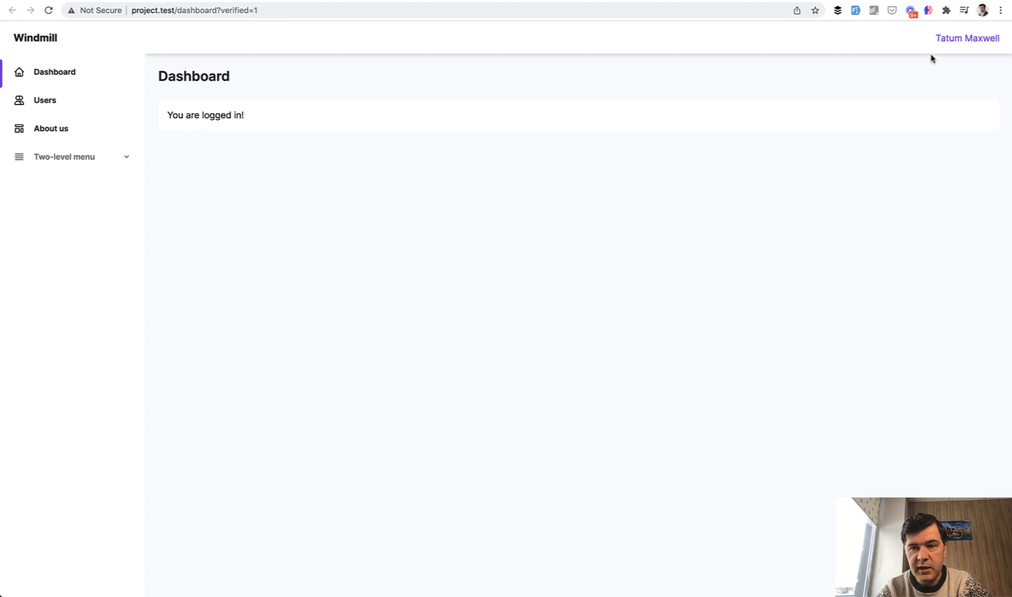
pyautogui.click(966, 37)
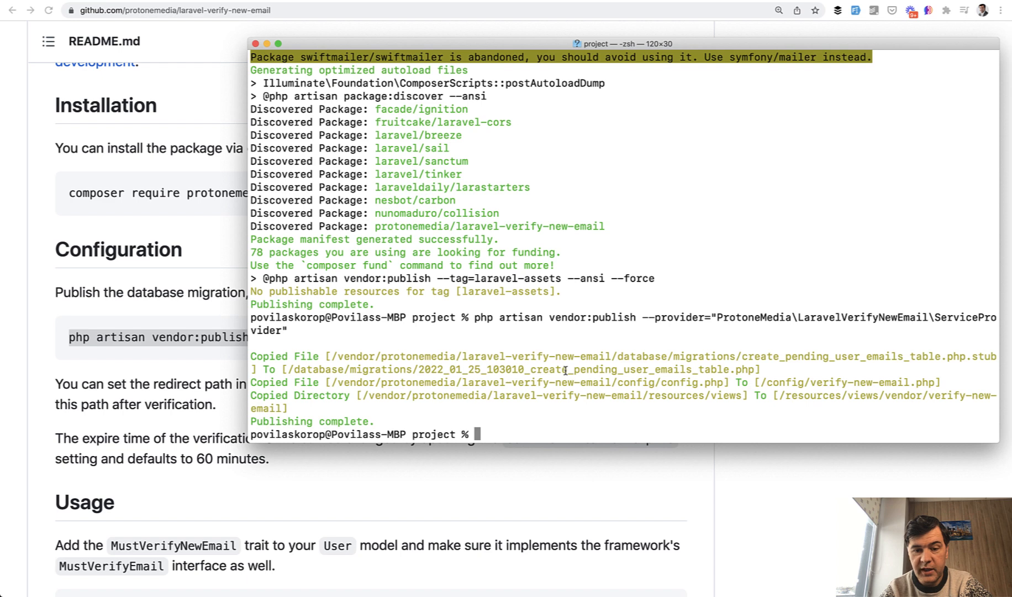
pyautogui.moveTo(611, 390)
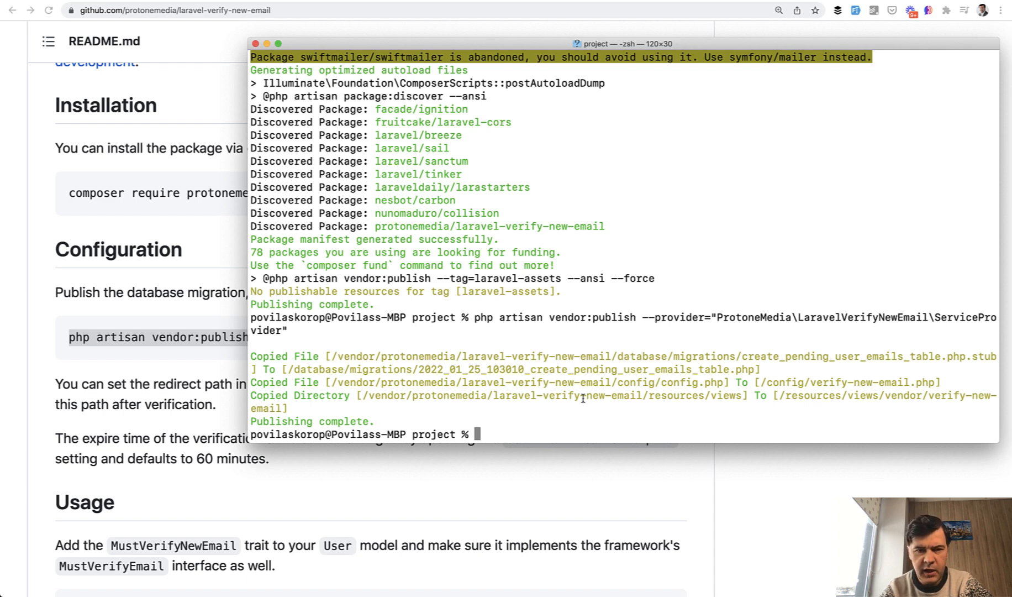
# Rebuild the database by running php artisan migrate:fresh
pyautogui.write('p')
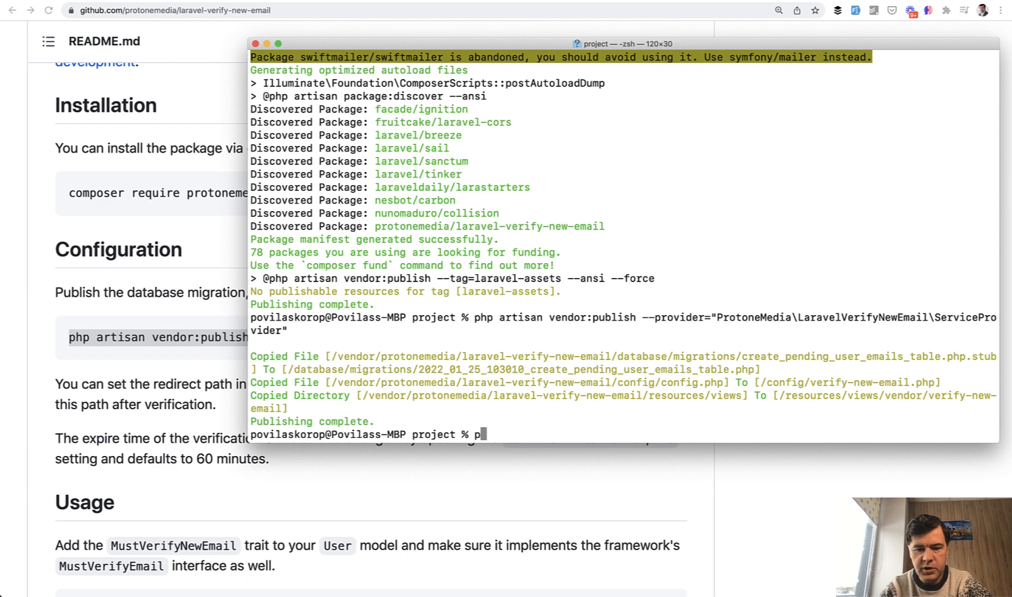
pyautogui.write('hp artisan migr')
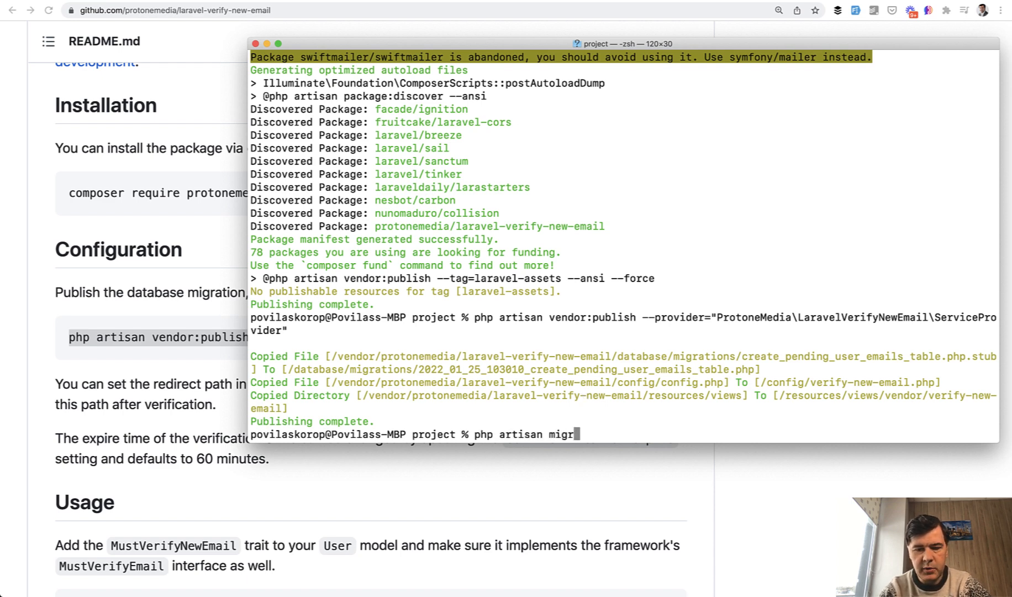
pyautogui.write('ate:fresh --')
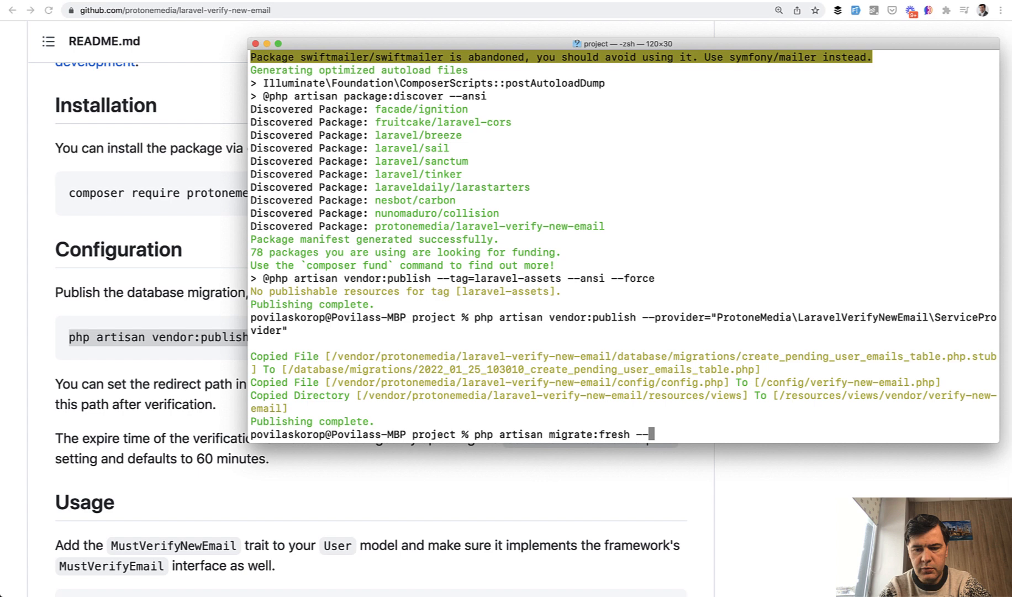
pyautogui.press('Enter')
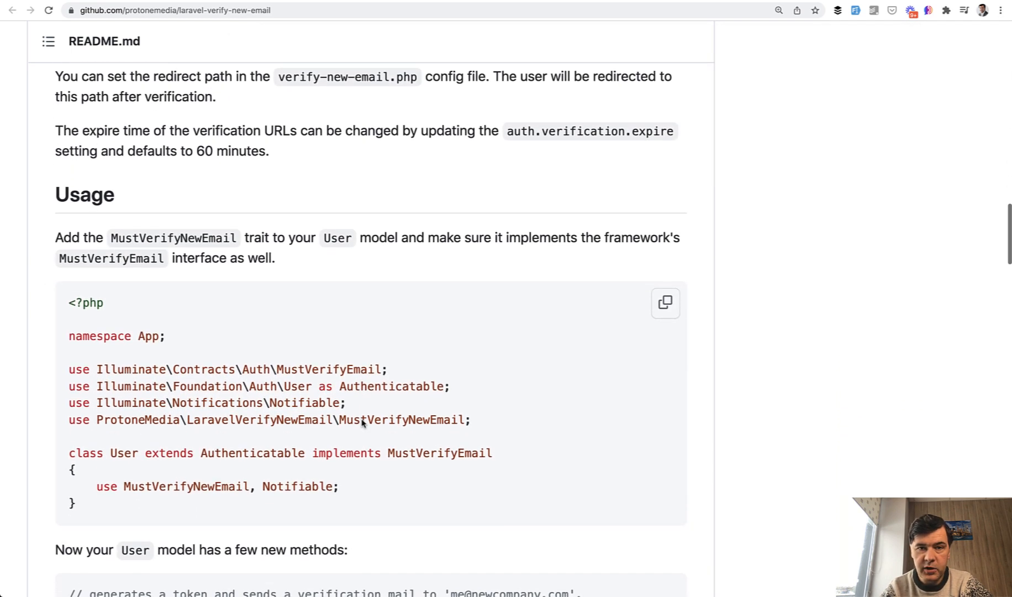
# Scroll the README down to the Usage section's User model example
pyautogui.scroll(-3)
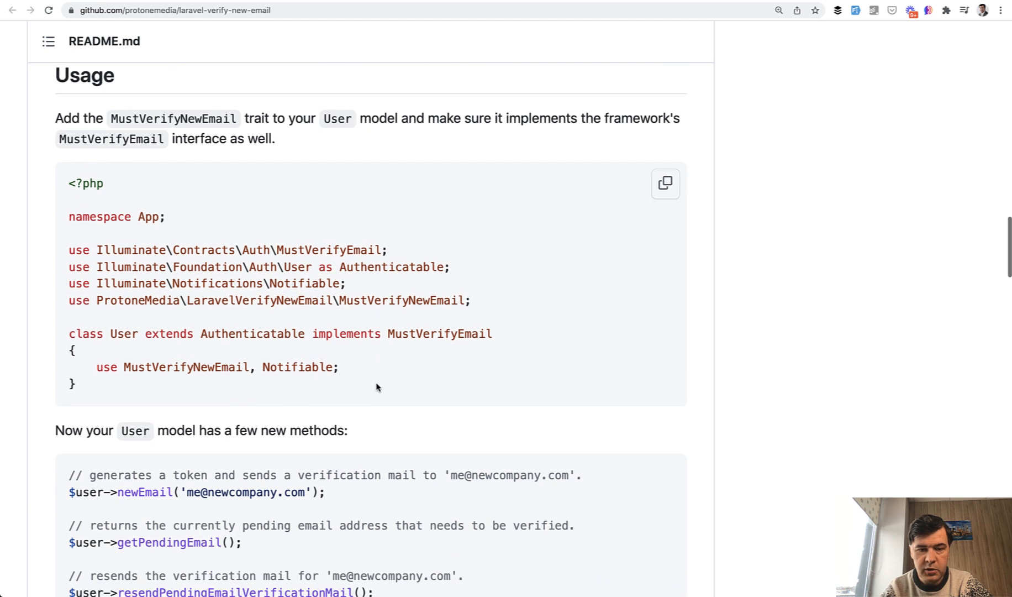
pyautogui.doubleClick(439, 333)
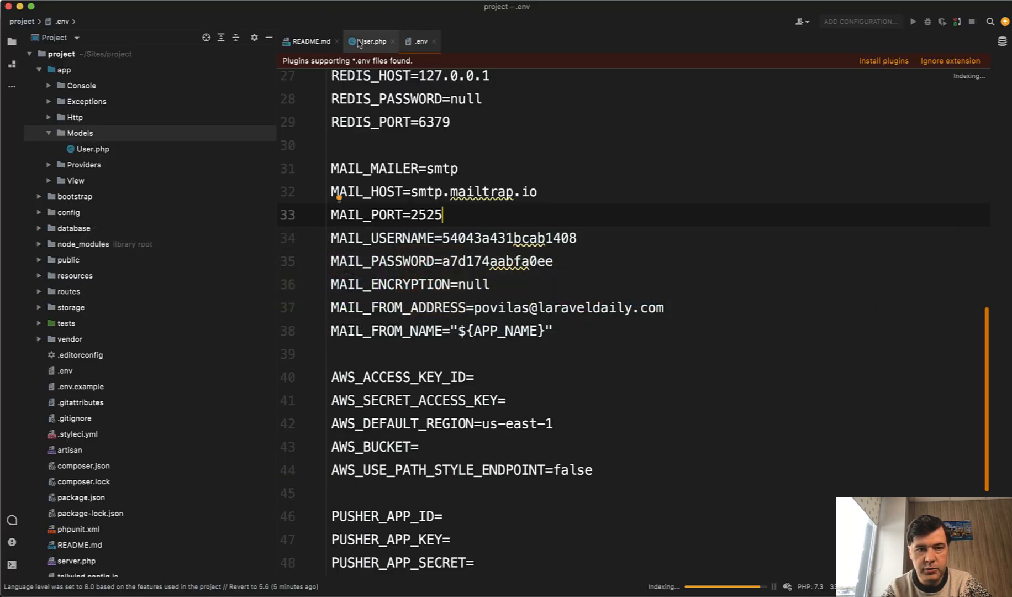
# Add the MustVerifyNewEmail trait and its import to the User model, then read the README's methods
pyautogui.click(369, 41)
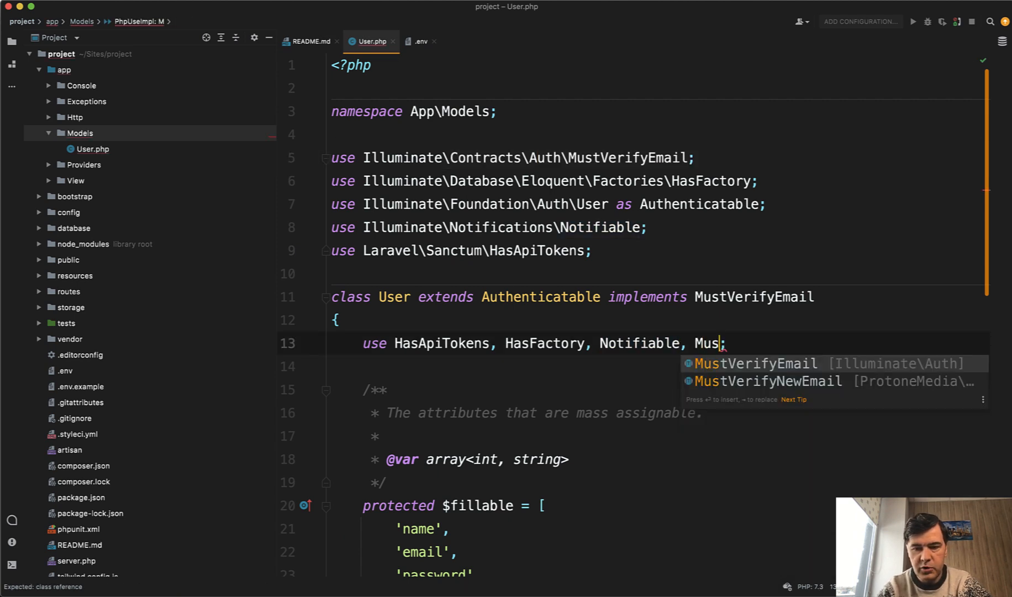
pyautogui.write('tVerifyNewEmail')
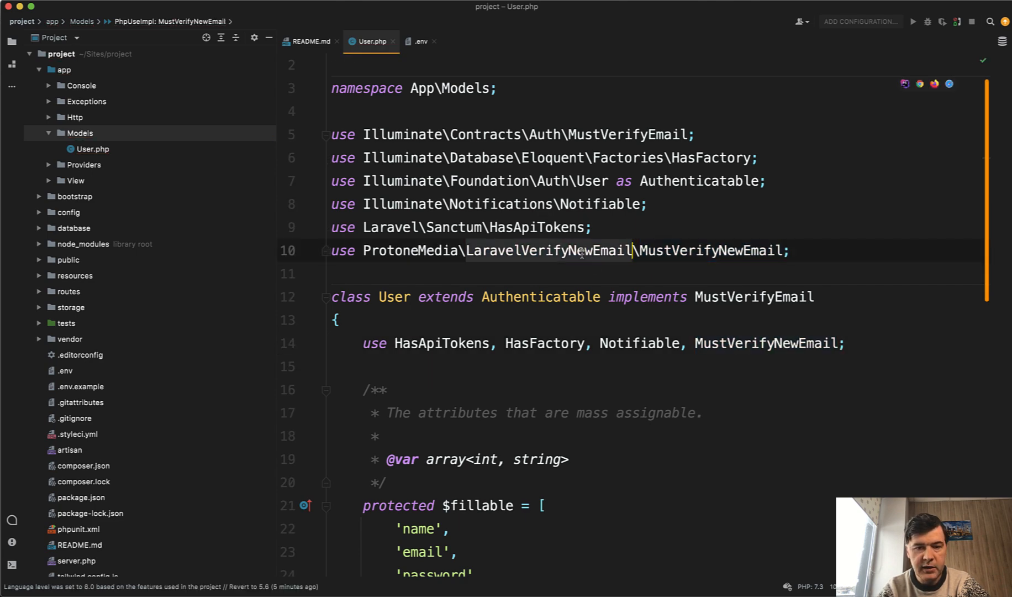
pyautogui.press('cmd+tab')
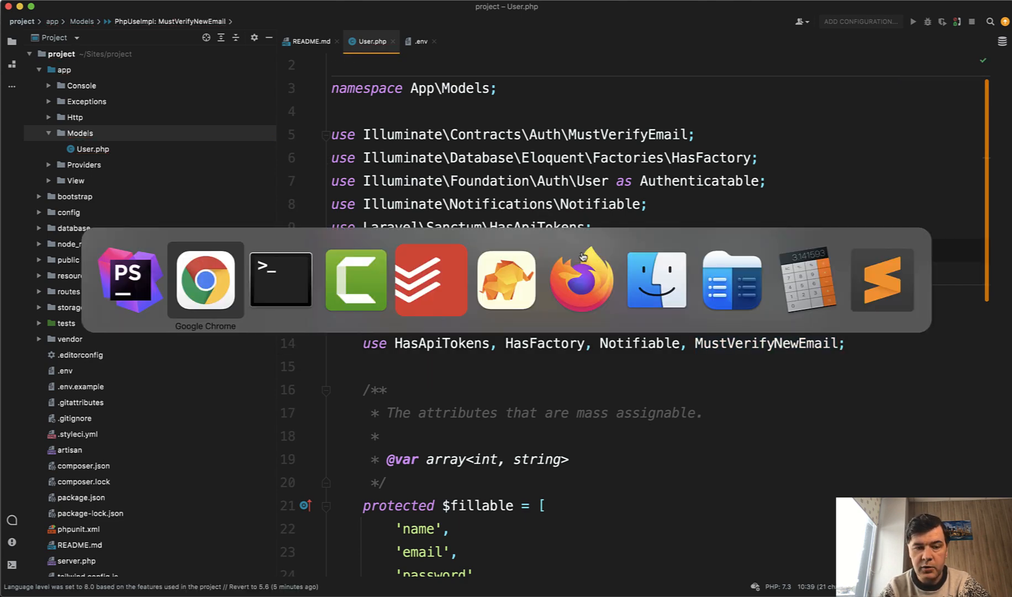
pyautogui.click(206, 280)
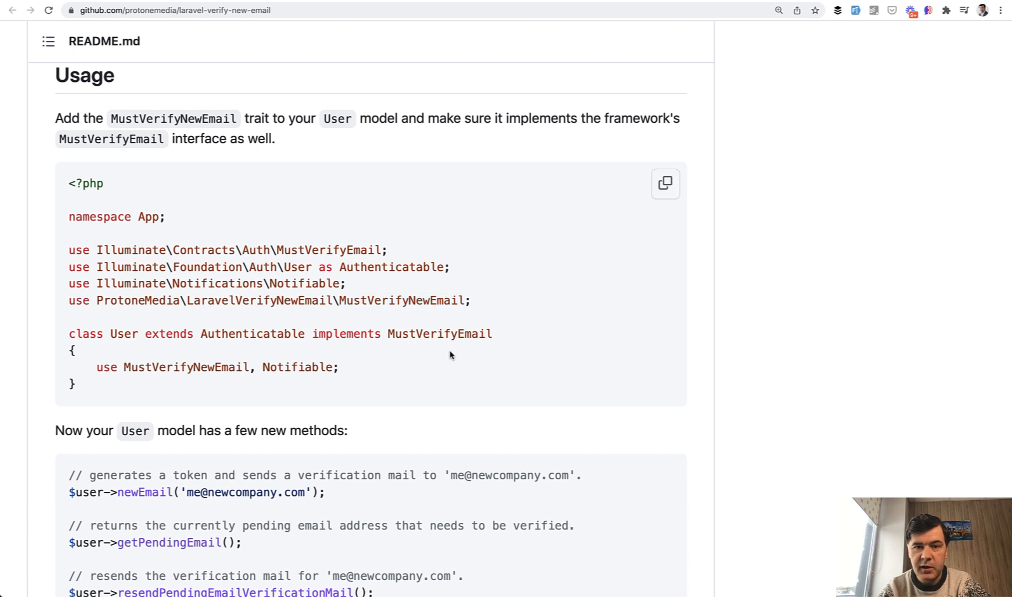
pyautogui.scroll(-3)
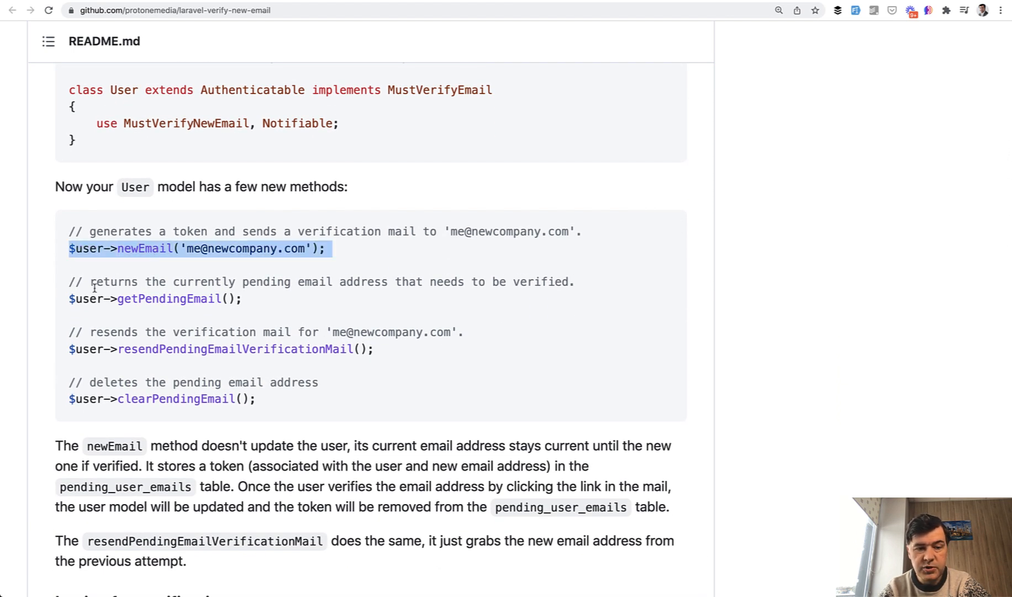
# In ProfileController update, call auth()->user()->newEmail($request->email) when the submitted email differs
pyautogui.press('cmd+tab')
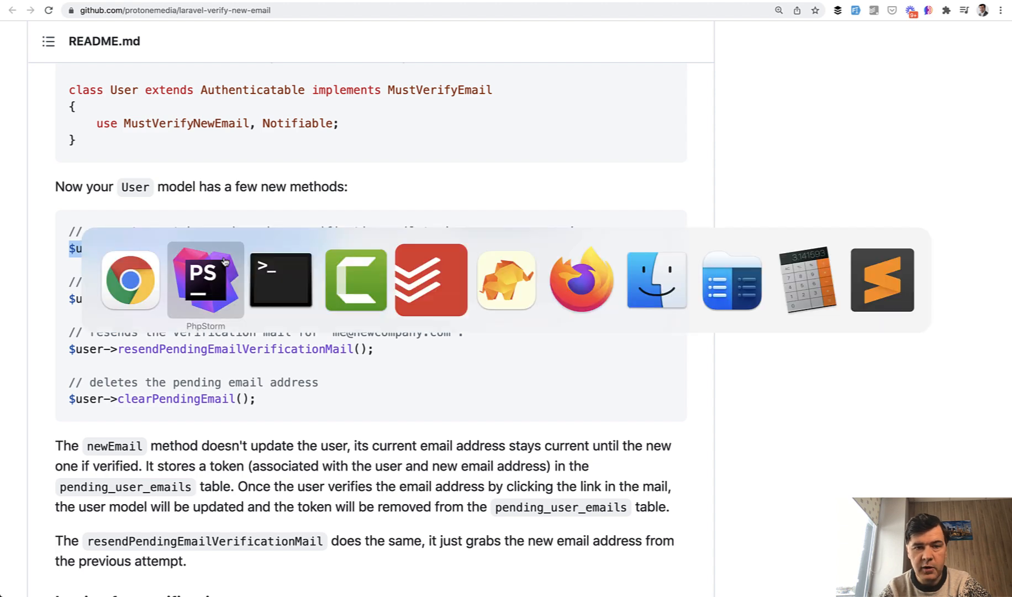
pyautogui.click(206, 280)
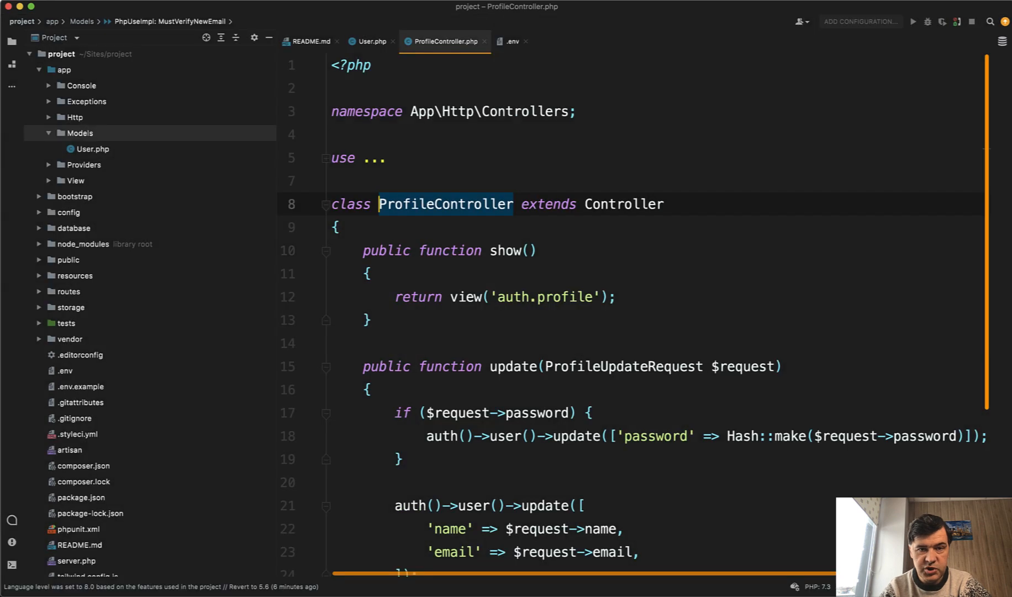
pyautogui.scroll(-3)
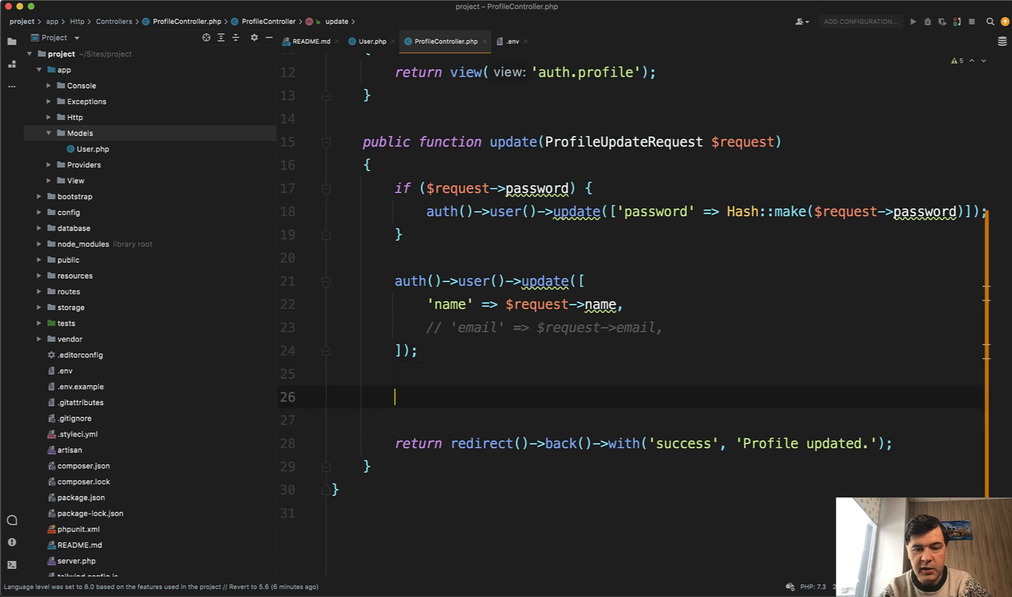
pyautogui.write('if (auth')
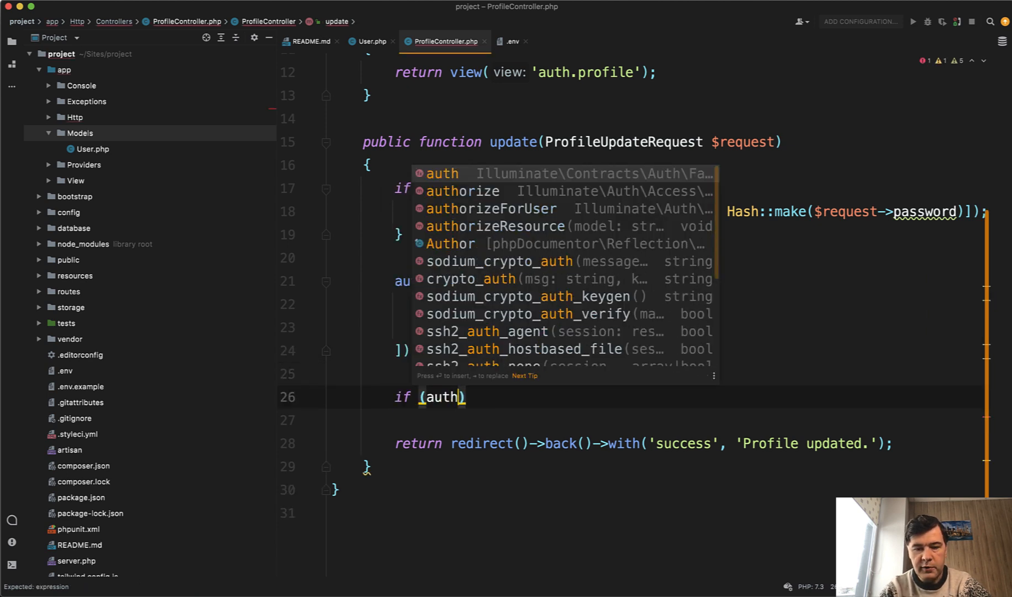
pyautogui.write('()->user()->')
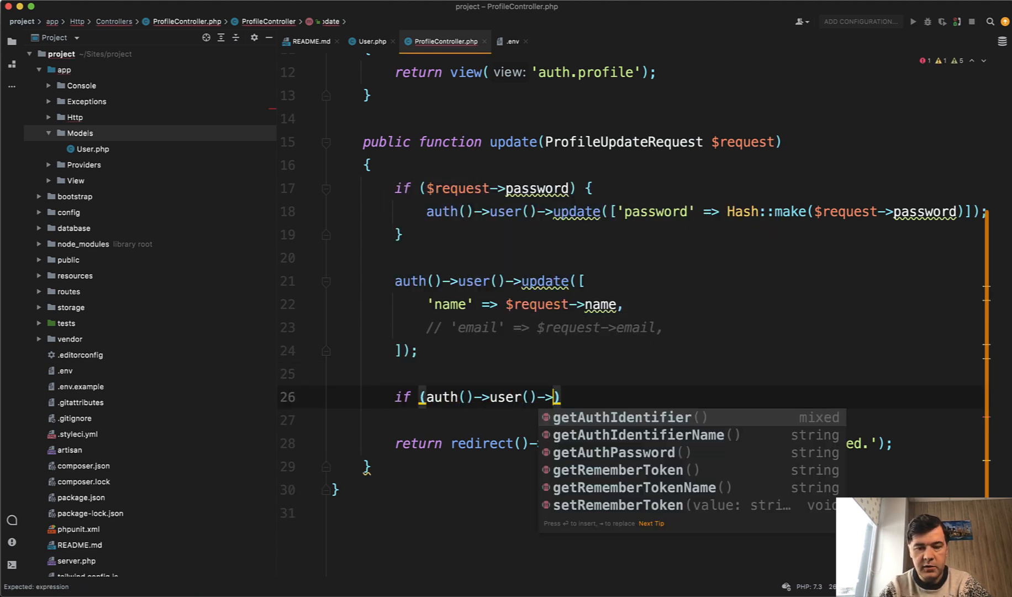
pyautogui.write('email !=')
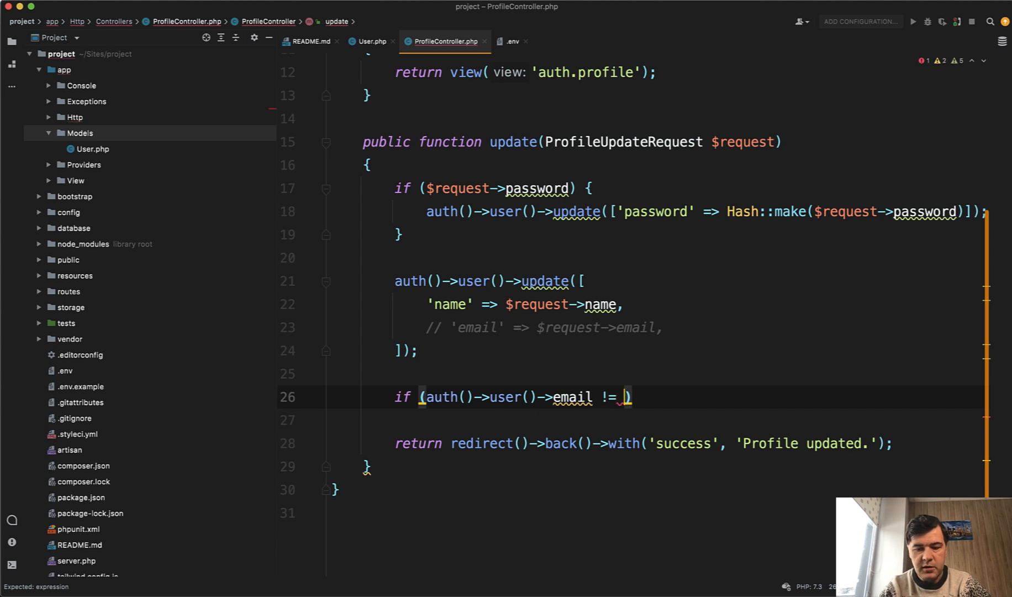
pyautogui.write('$request->email')
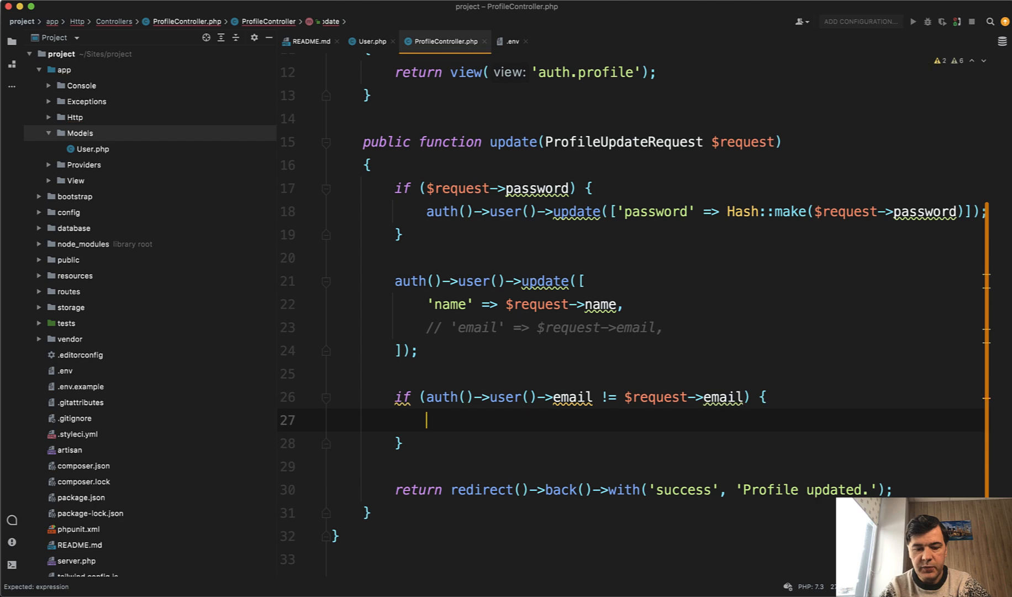
pyautogui.write('auth()->')
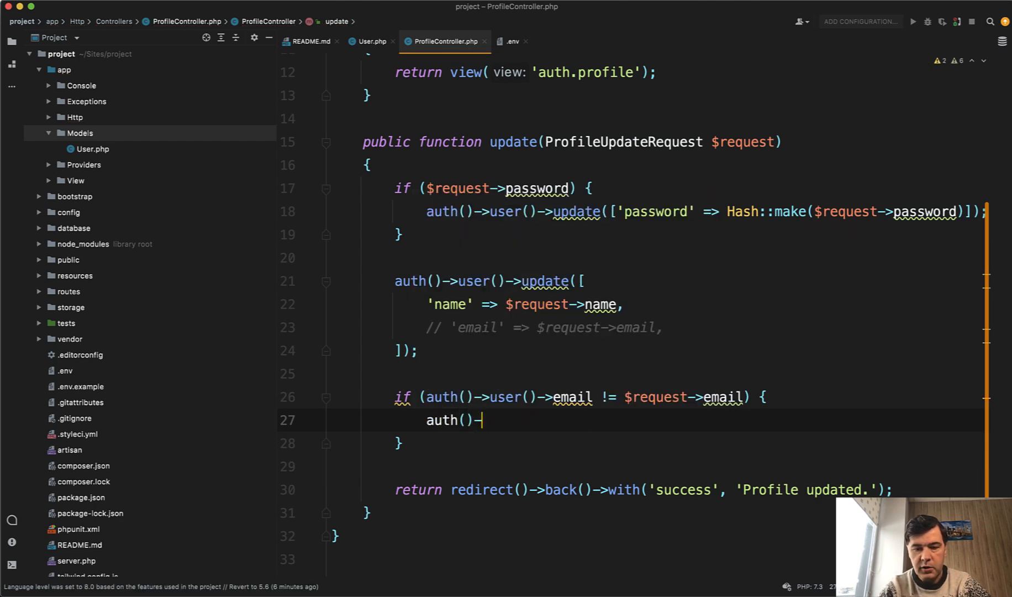
pyautogui.write('user()->newEmail(')
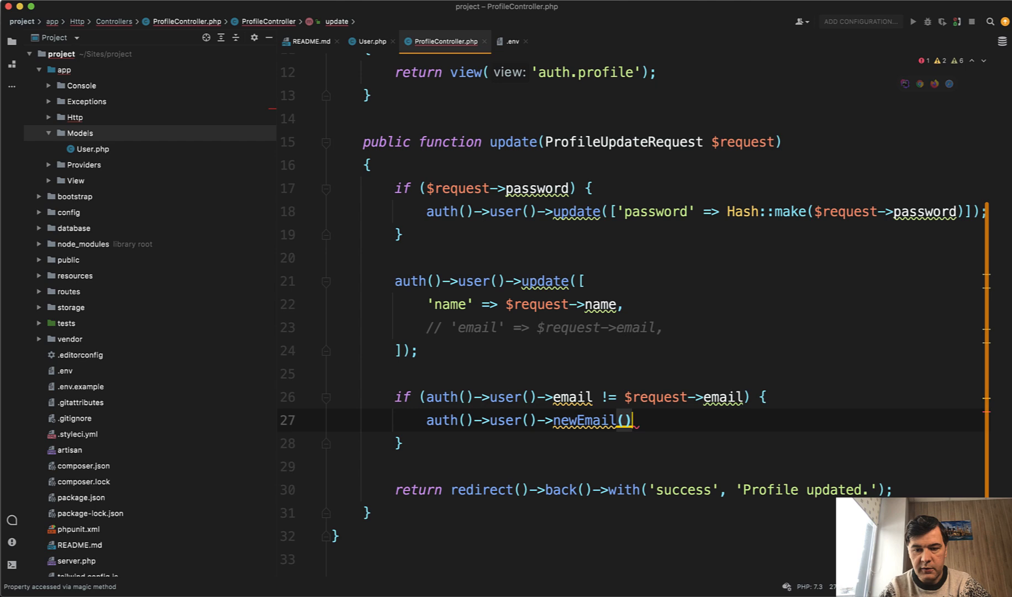
pyautogui.write('$request->email')
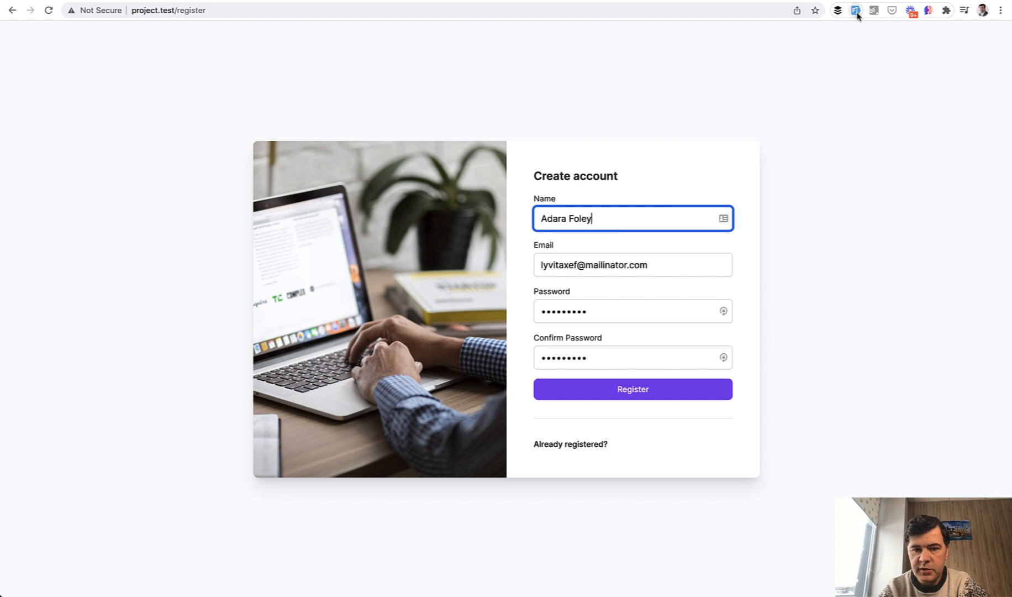
# Register and verify an account, then submit a new email and password on My profile
pyautogui.click(632, 389)
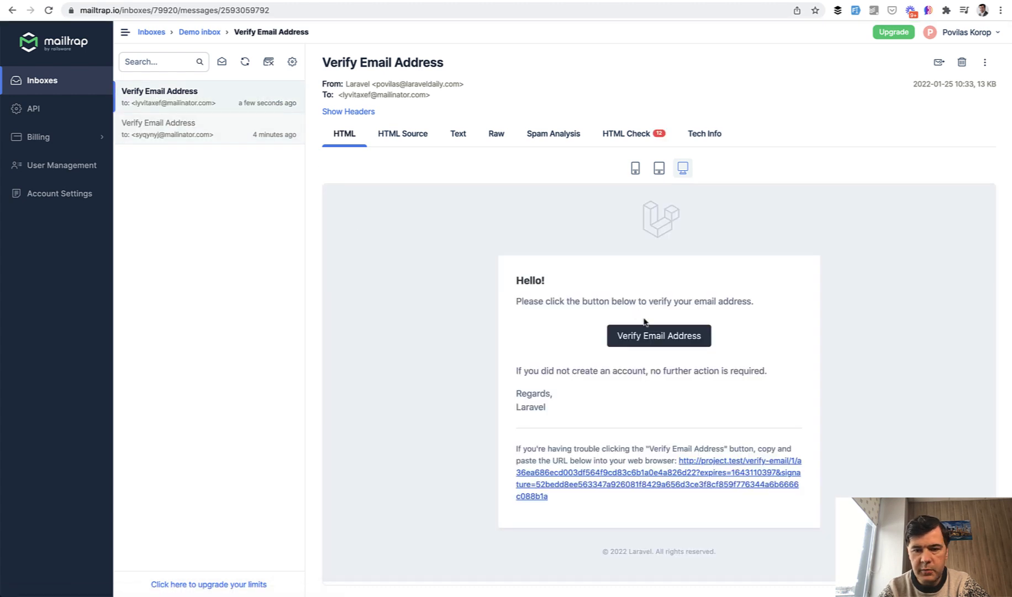
pyautogui.click(658, 335)
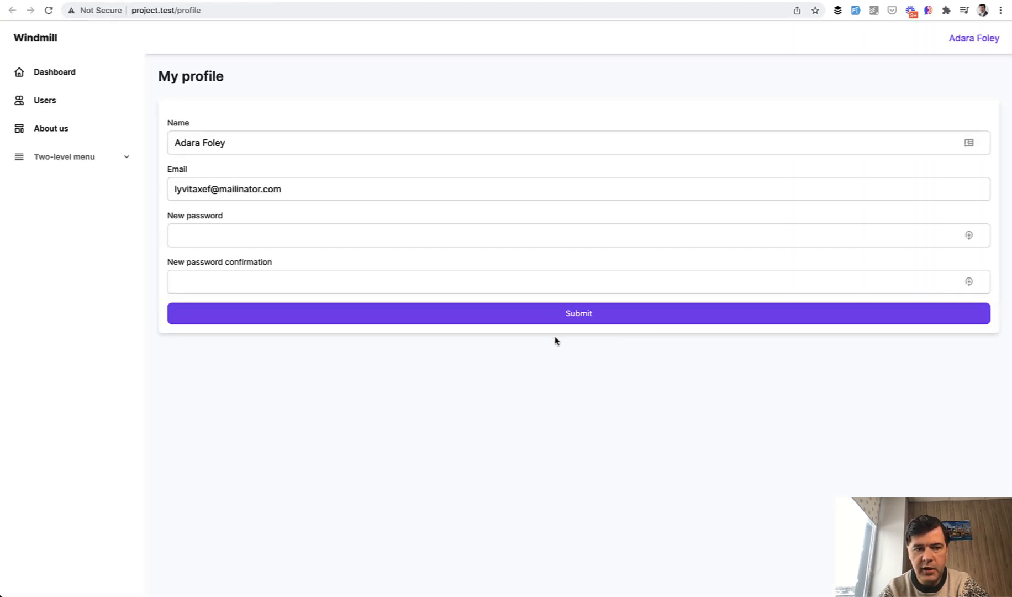
pyautogui.moveTo(352, 453)
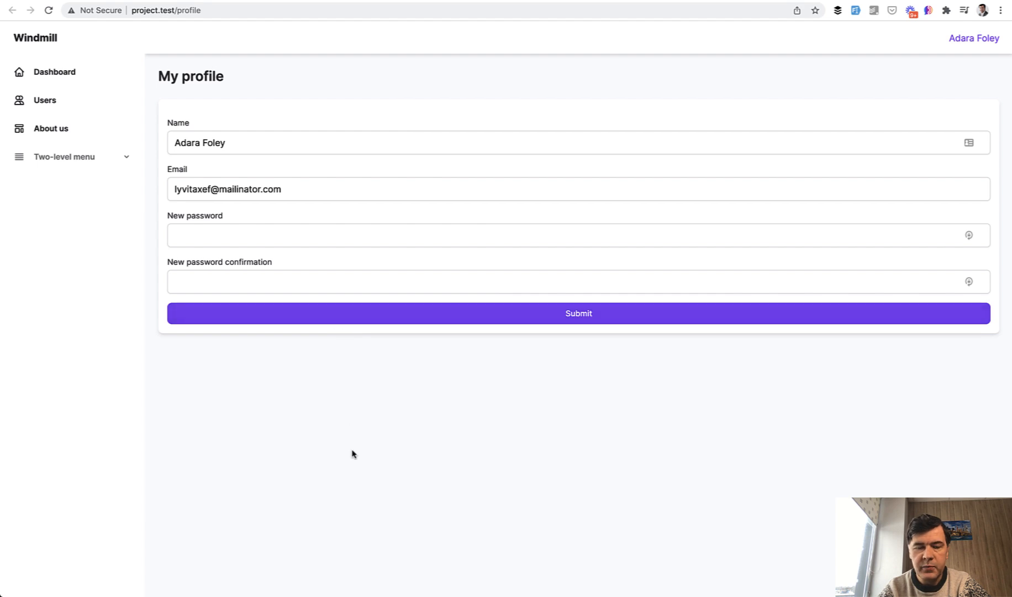
pyautogui.moveTo(854, 35)
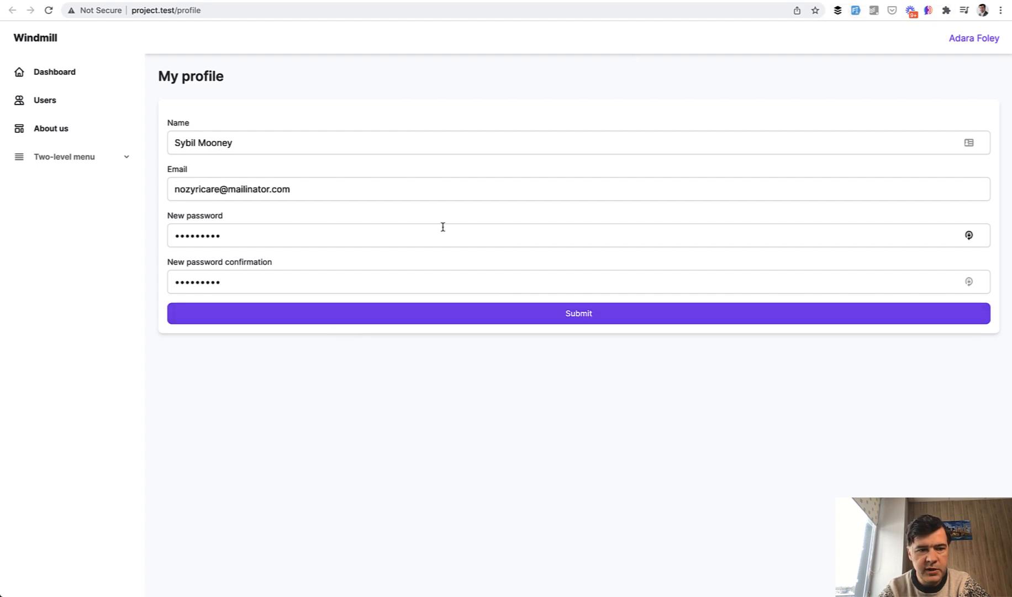
pyautogui.moveTo(389, 448)
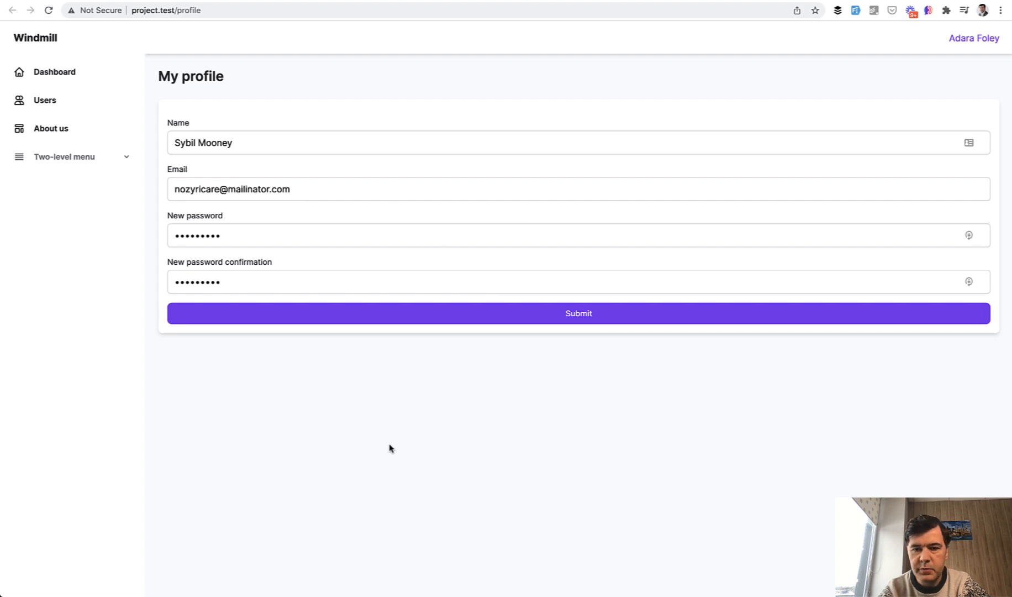
pyautogui.click(578, 313)
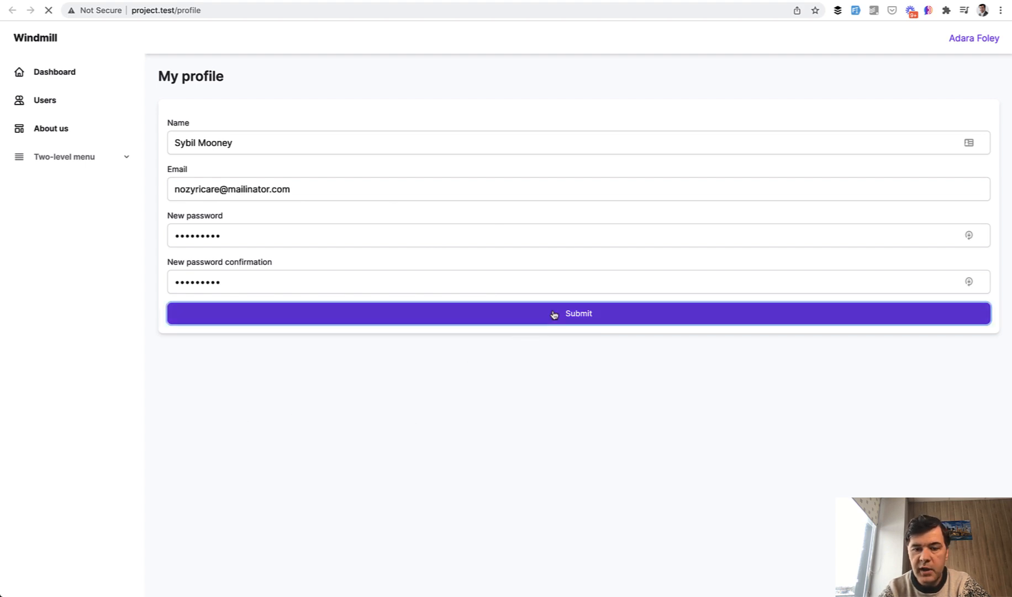
pyautogui.click(578, 314)
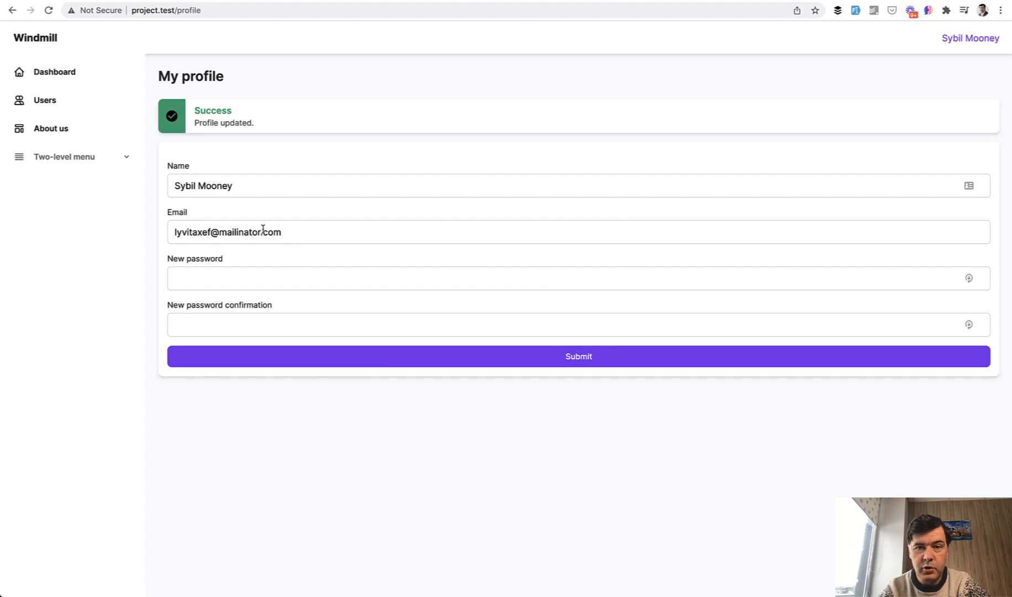
pyautogui.moveTo(293, 242)
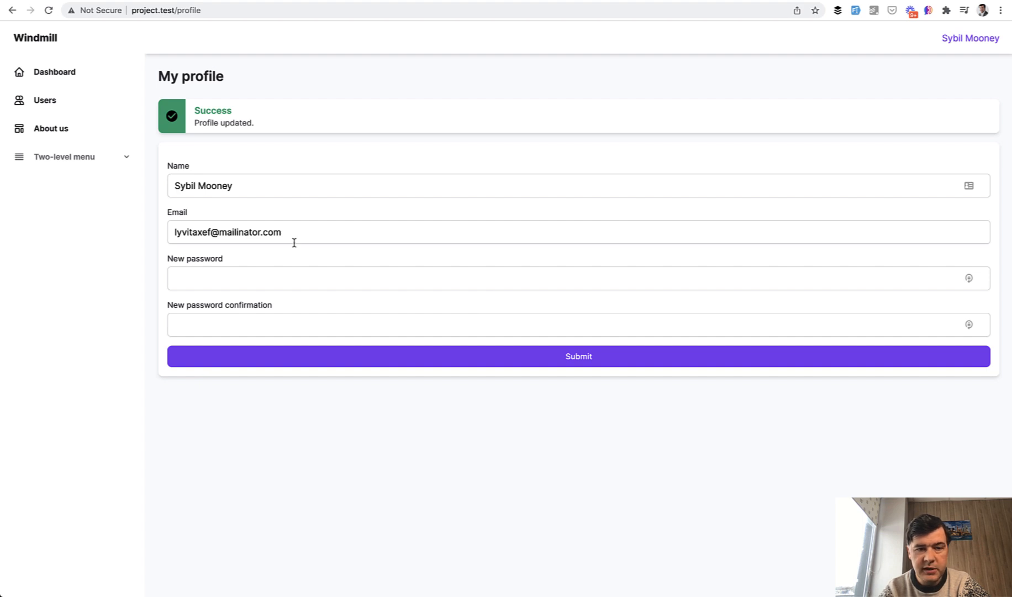
pyautogui.moveTo(370, 206)
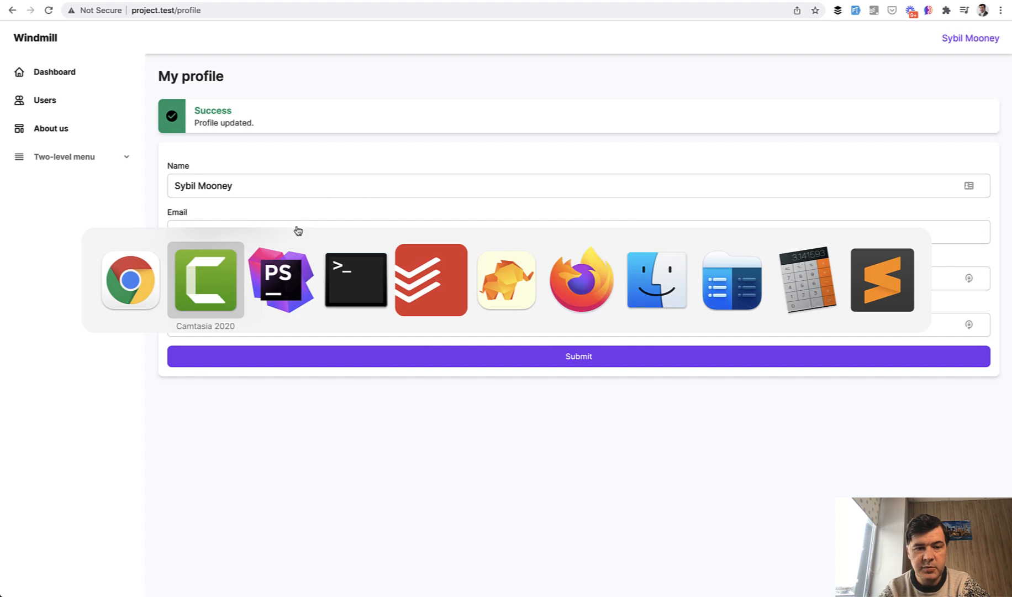
pyautogui.moveTo(506, 279)
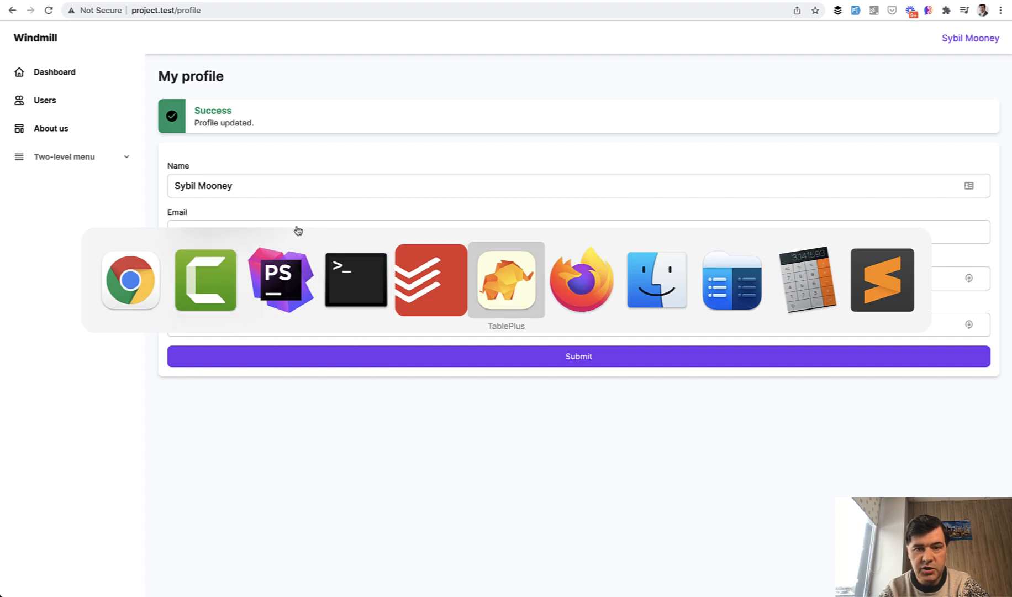
# Open the pending_user_emails table in TablePlus to see the unverified new address and token
pyautogui.click(506, 280)
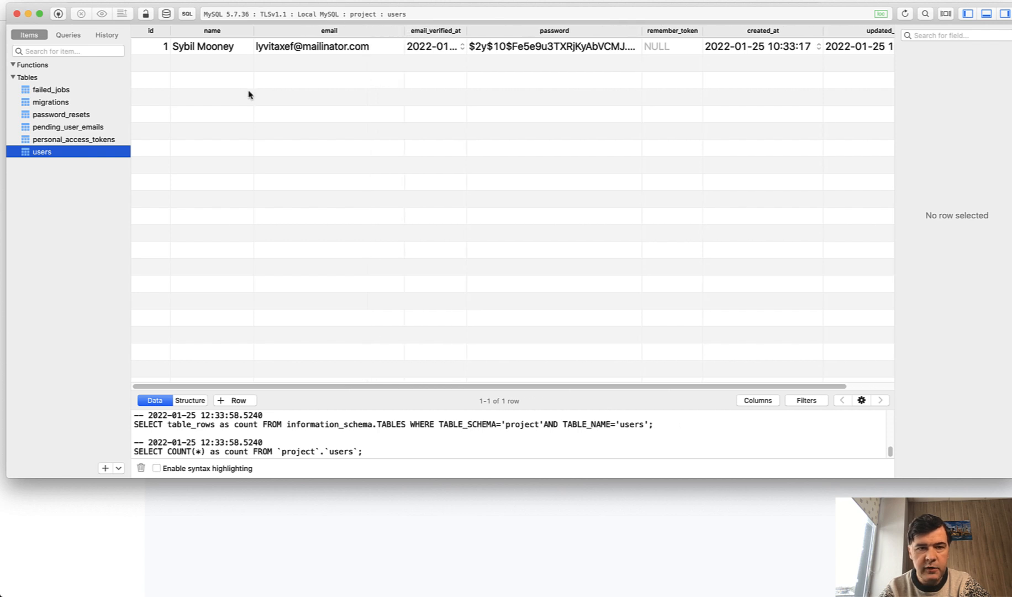
pyautogui.moveTo(61, 143)
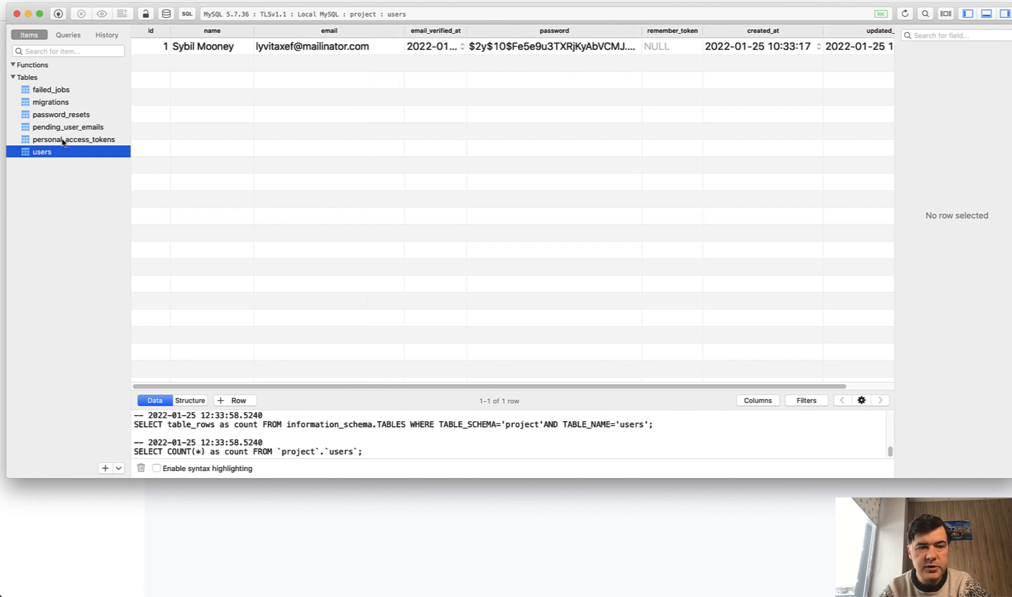
pyautogui.click(68, 126)
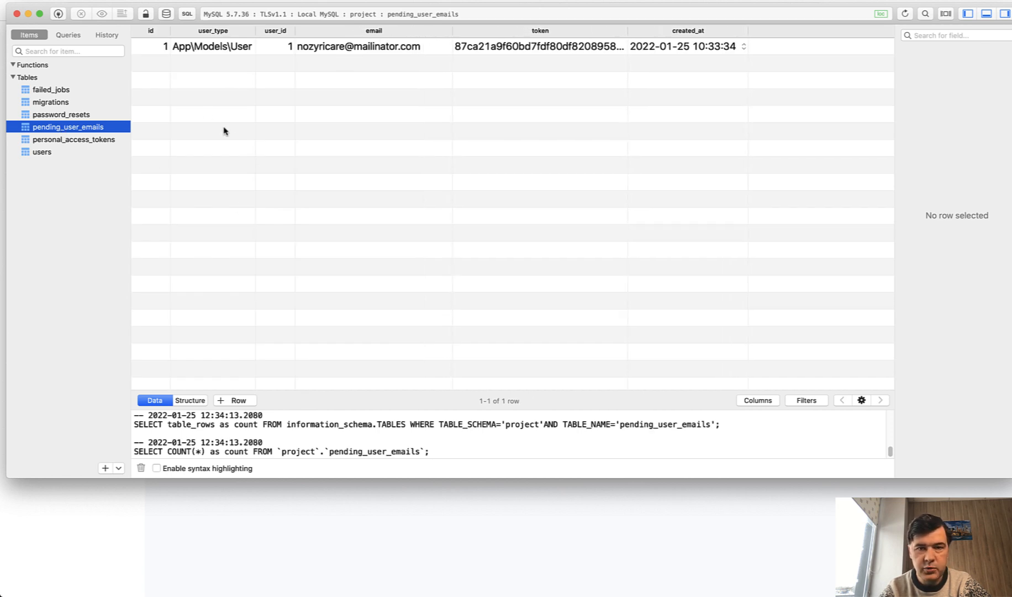
pyautogui.moveTo(234, 142)
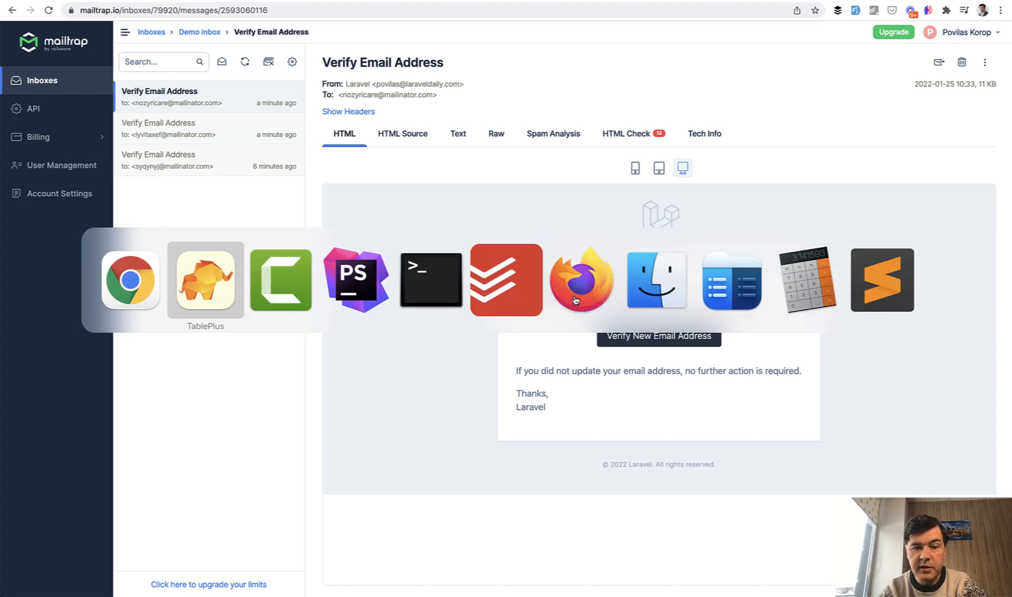
# Change redirect_to from 'home' to 'profile' in config/verify-new-email.php
pyautogui.click(355, 279)
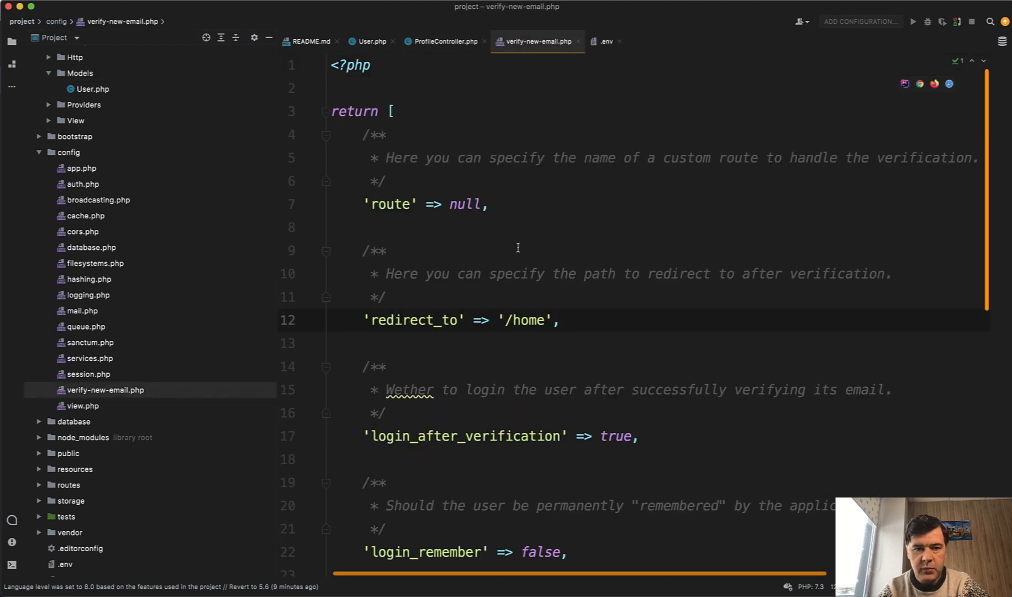
pyautogui.scroll(-3)
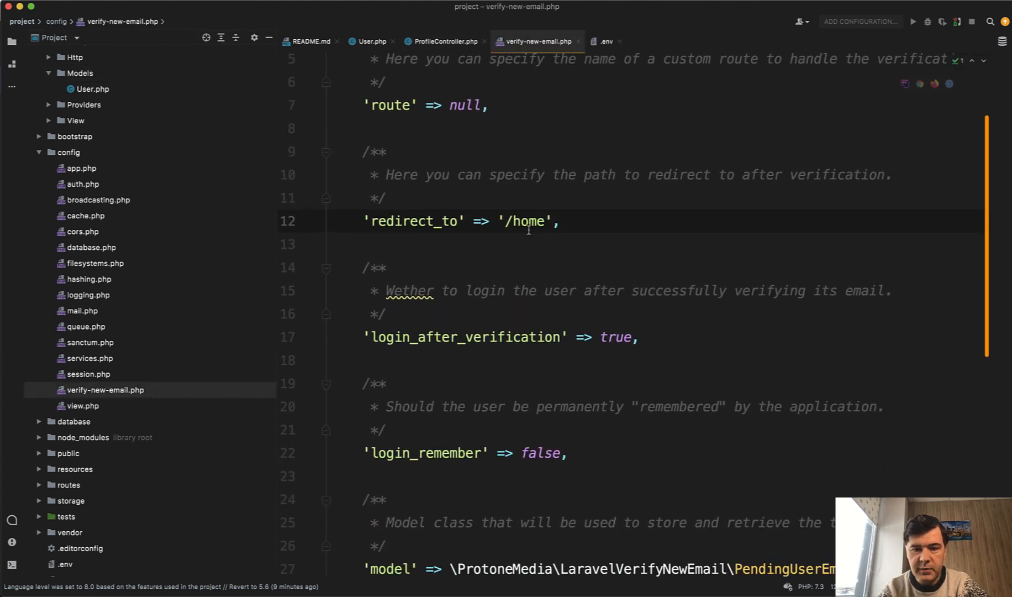
pyautogui.doubleClick(528, 221)
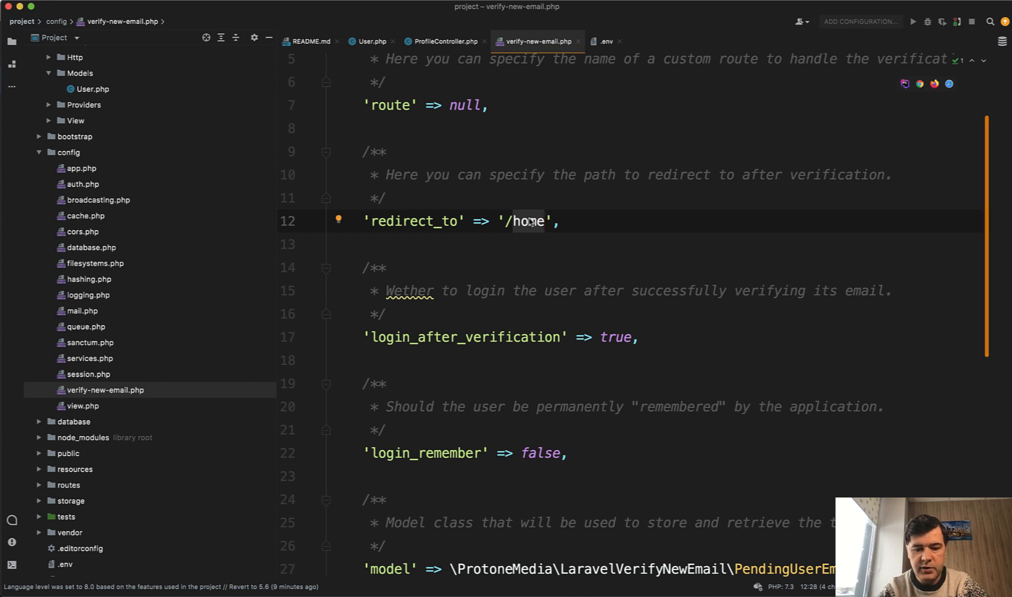
pyautogui.write('prof')
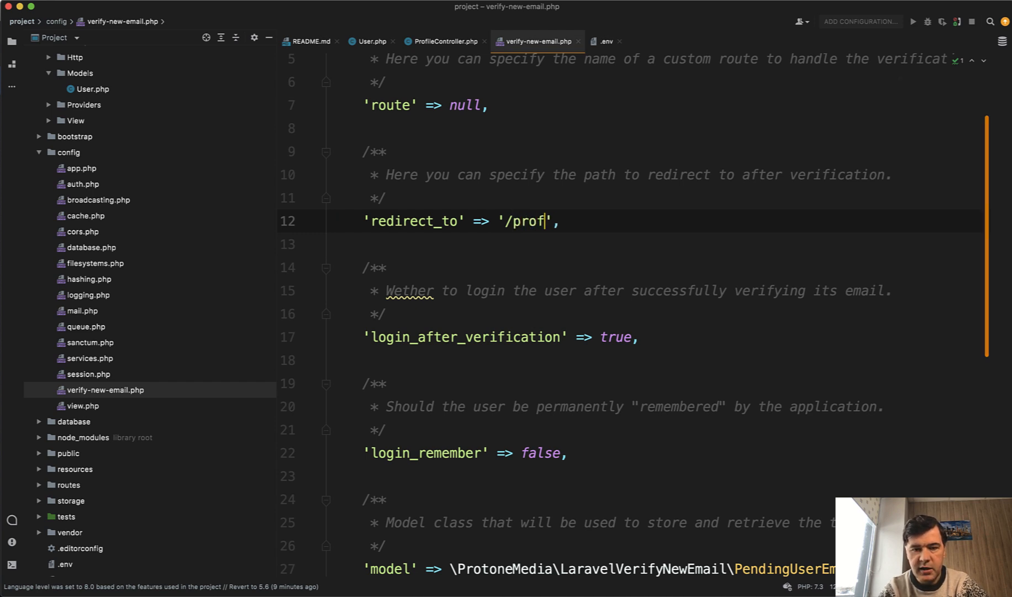
pyautogui.write('ile')
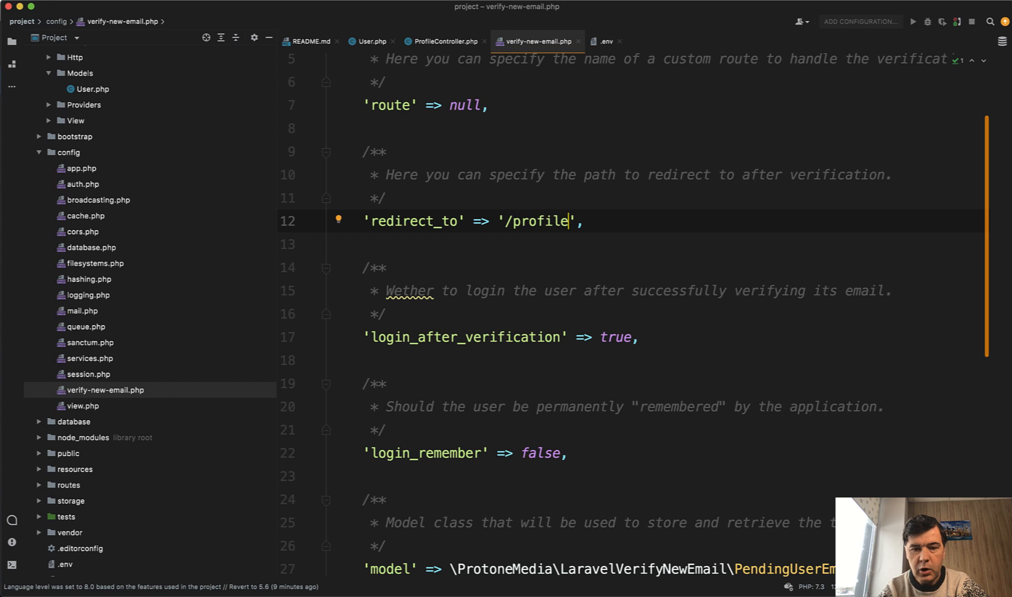
pyautogui.scroll(-3)
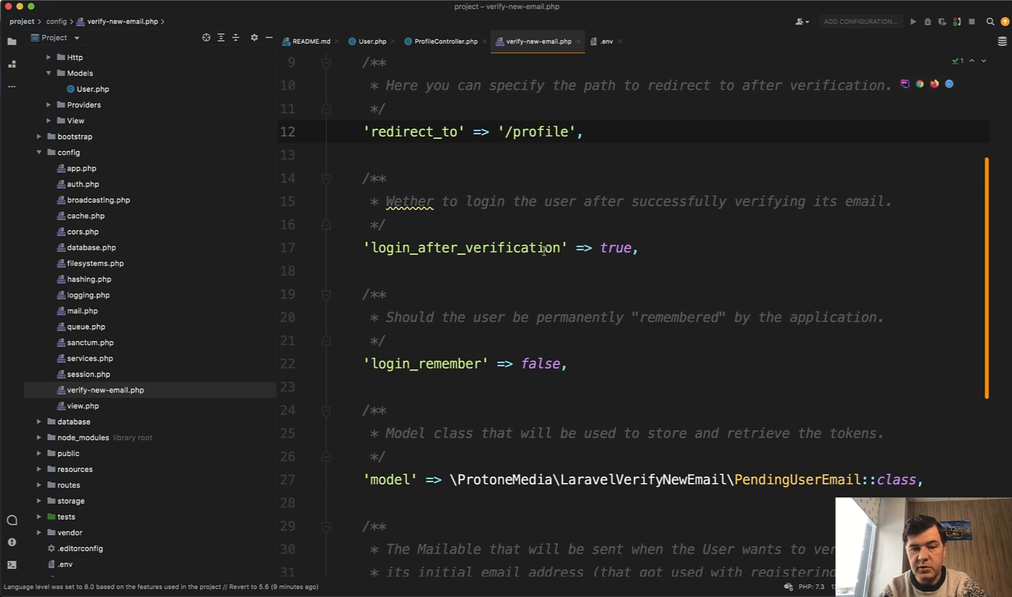
pyautogui.scroll(-3)
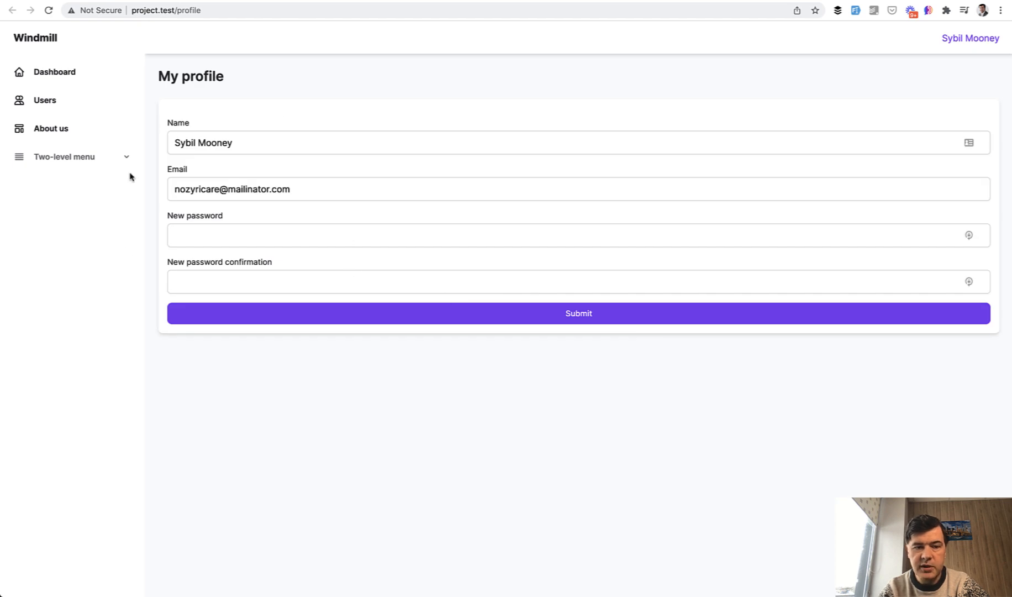
pyautogui.moveTo(219, 132)
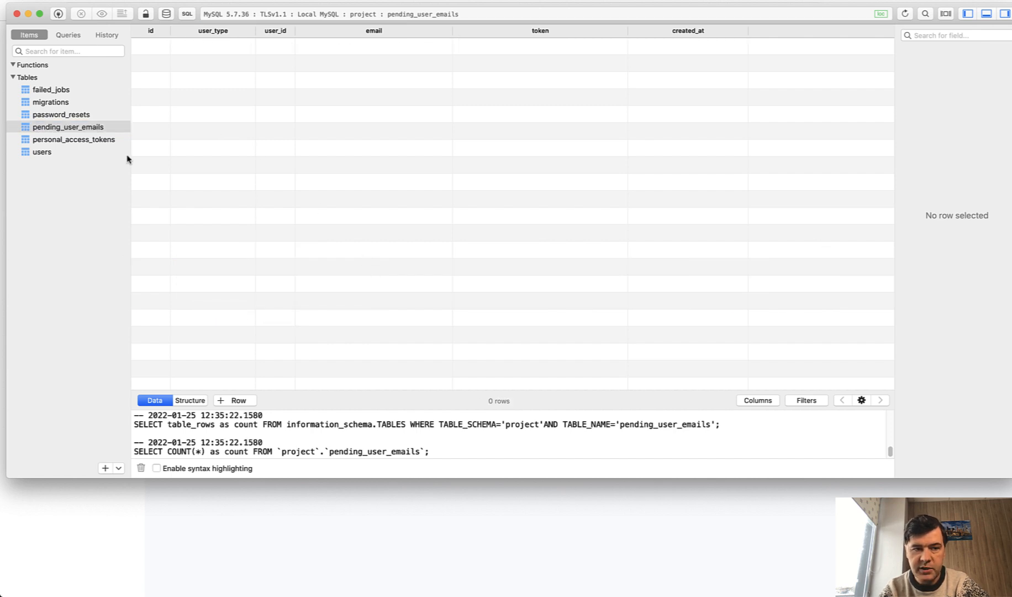
pyautogui.moveTo(99, 167)
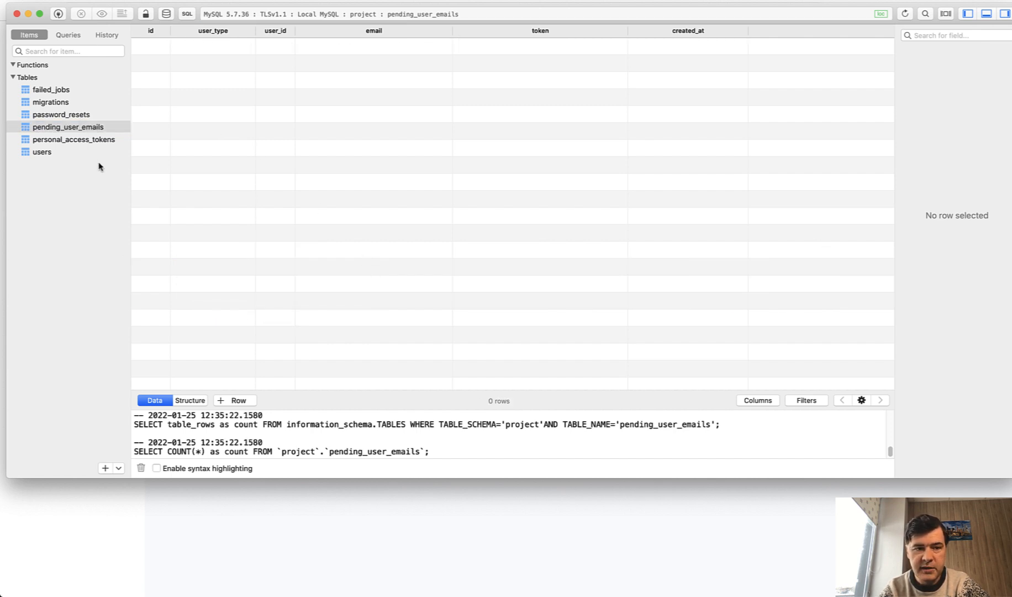
# Refresh pending_user_emails in TablePlus to confirm it now has 0 rows
pyautogui.click(42, 152)
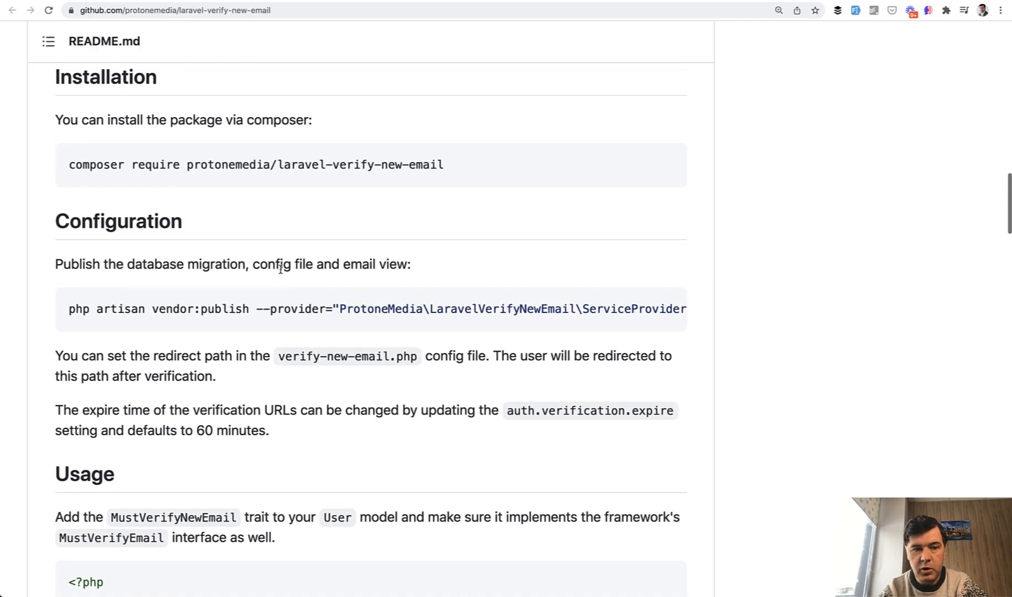
# Scroll the laravel-verify-new-email README to review its Configuration section
pyautogui.scroll(3)
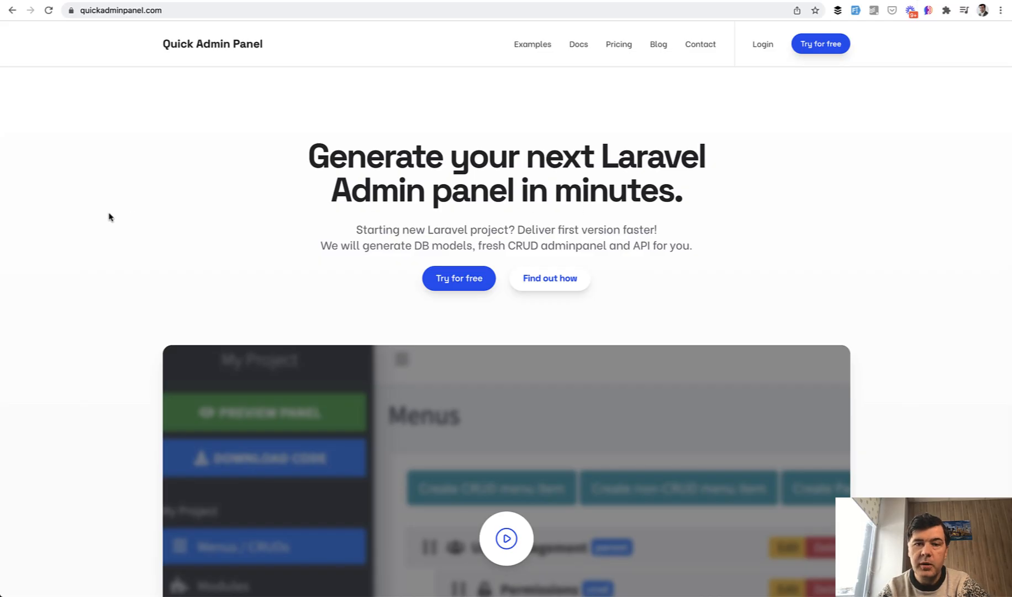
pyautogui.moveTo(35, 219)
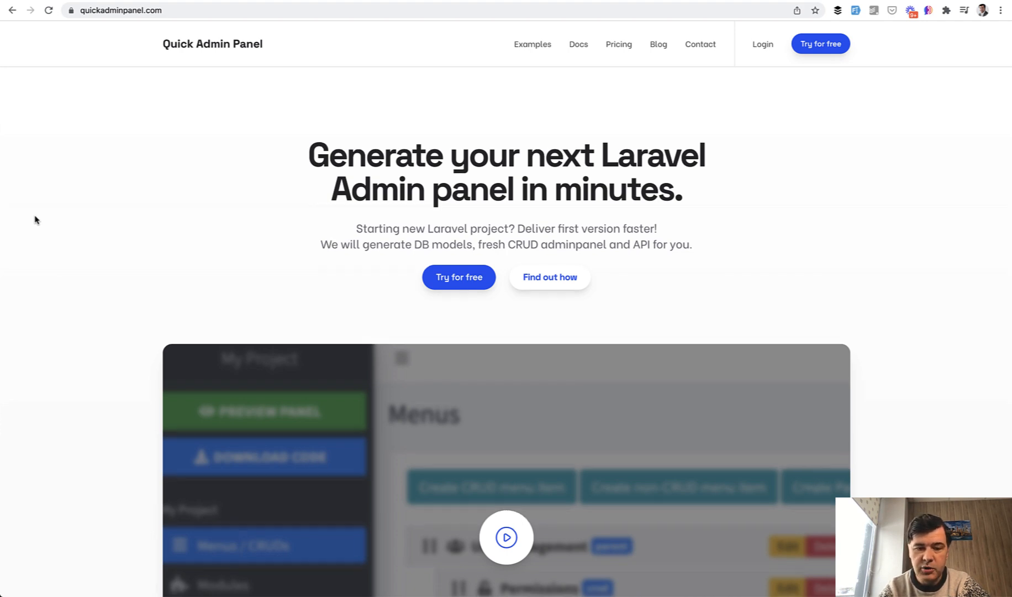
pyautogui.scroll(-3)
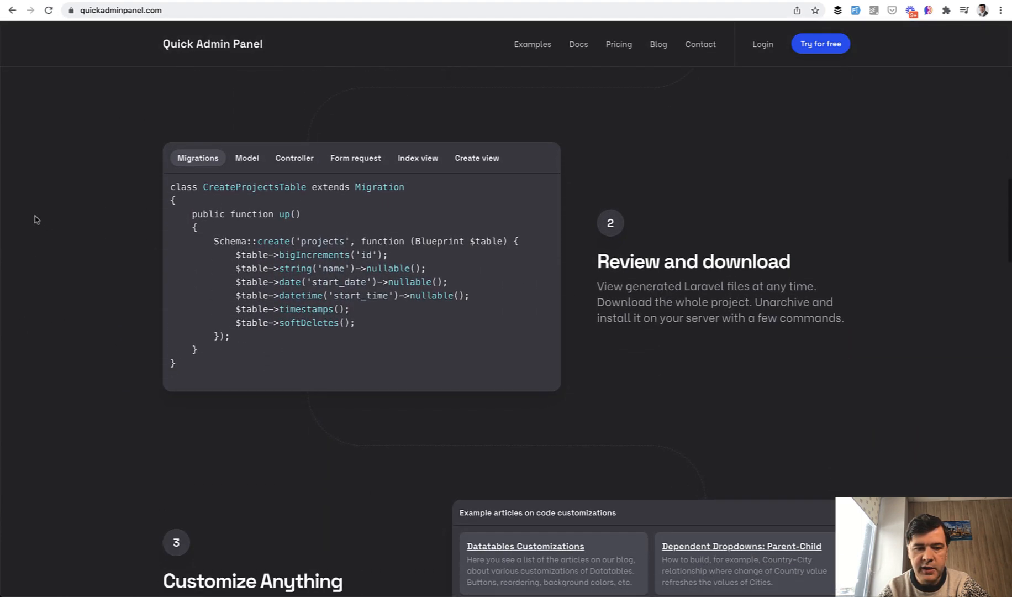
pyautogui.scroll(-3)
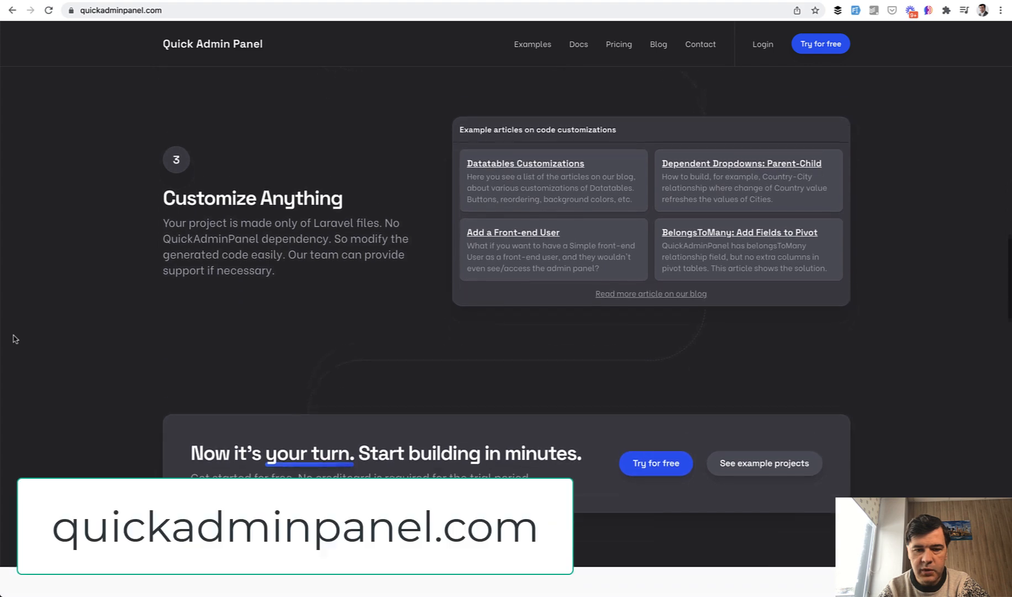
pyautogui.scroll(-3)
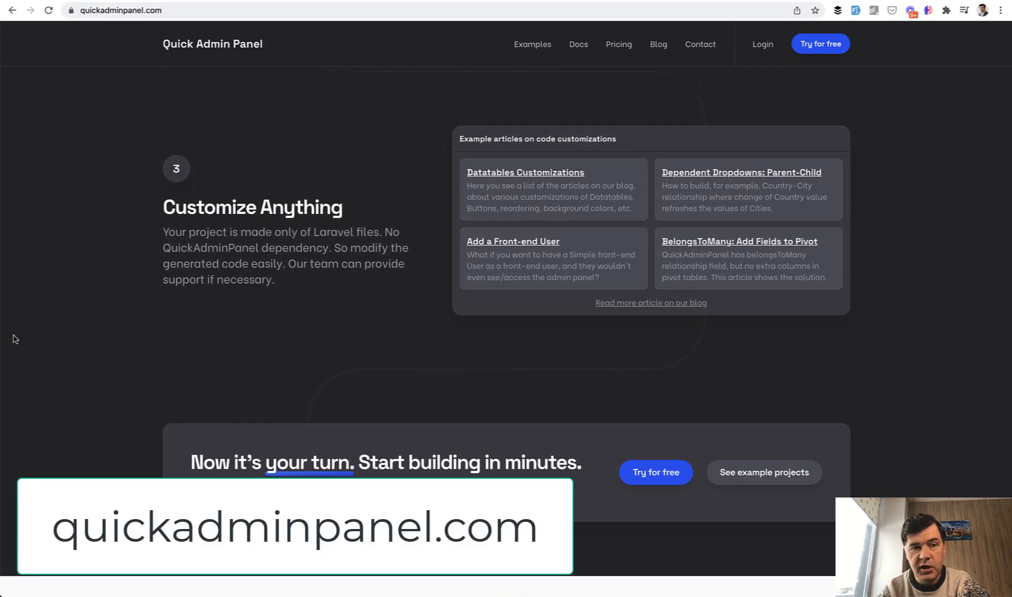